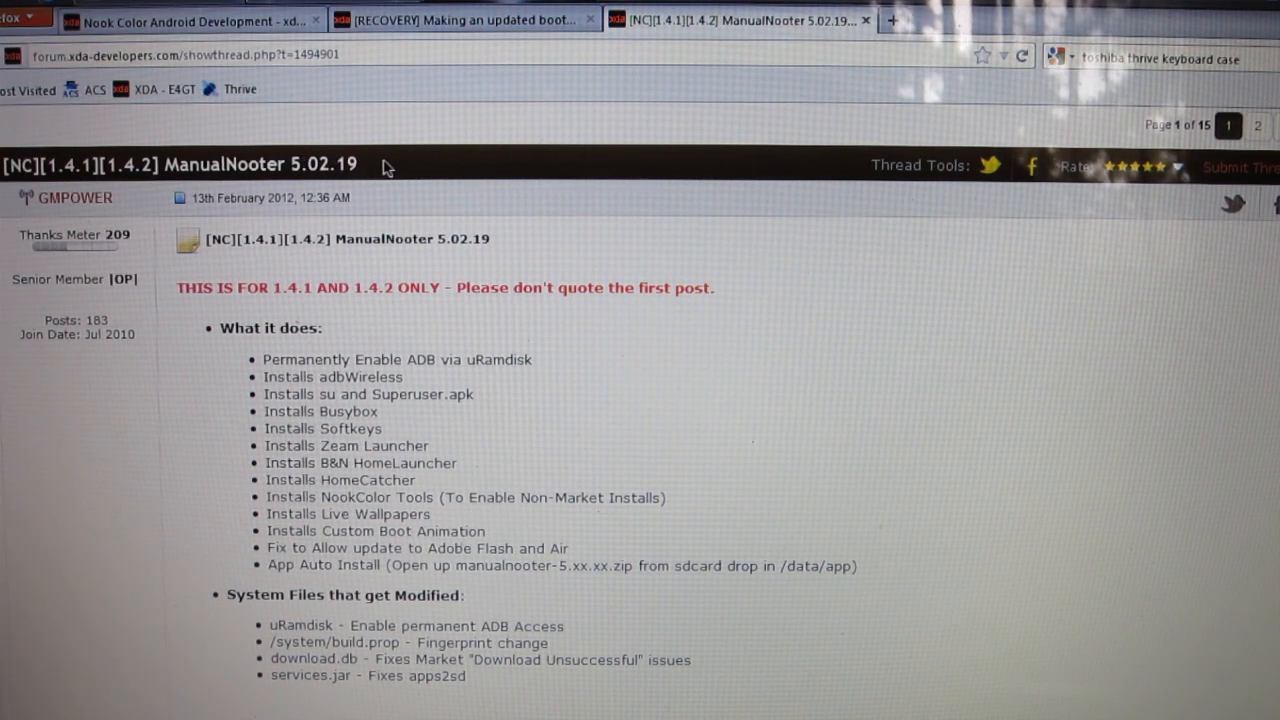
mouse_move(426, 292)
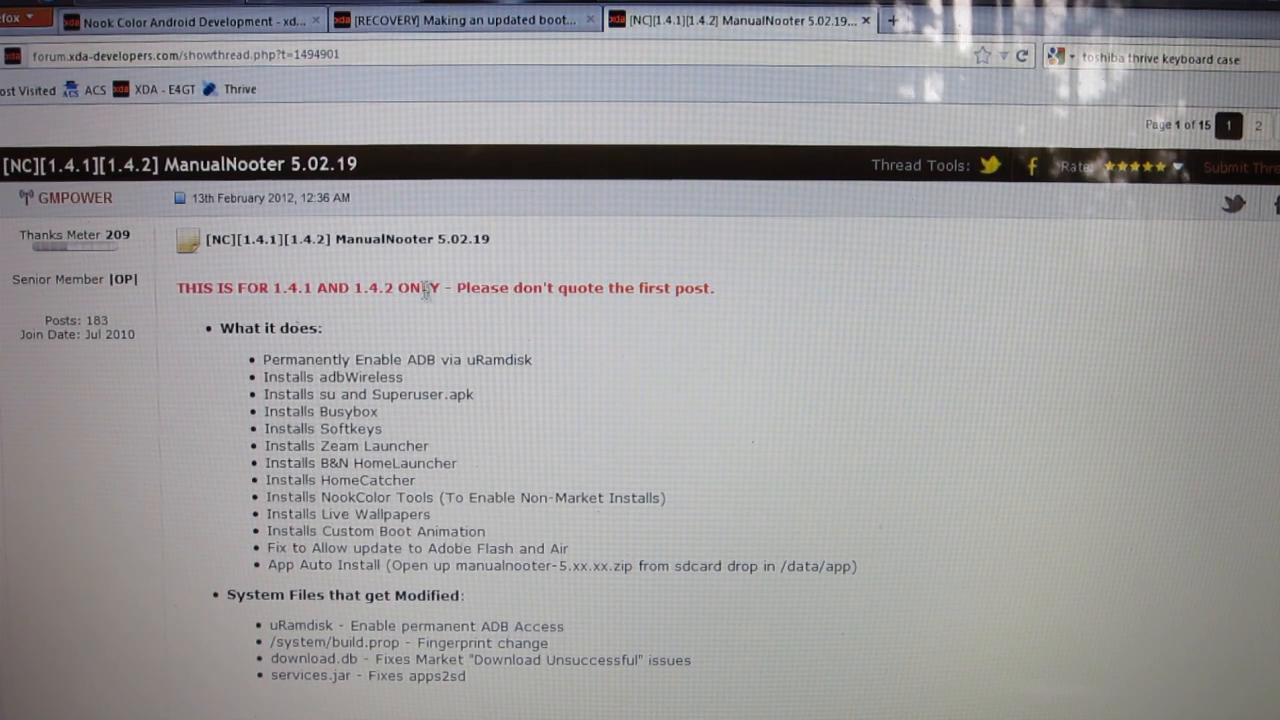
Step: Scroll the ManualNooter 5.02.19 thread down past the changes list to the 'Before you begin' requirements
scroll("down", 3)
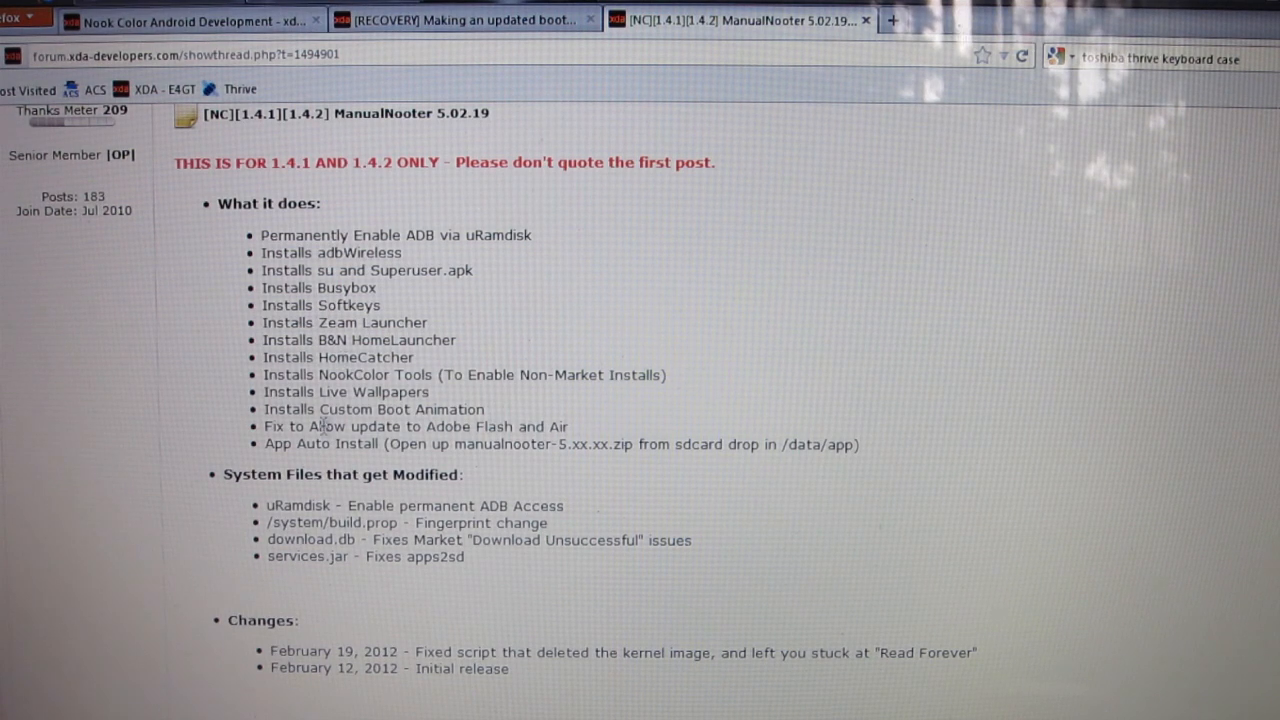
mouse_move(132, 408)
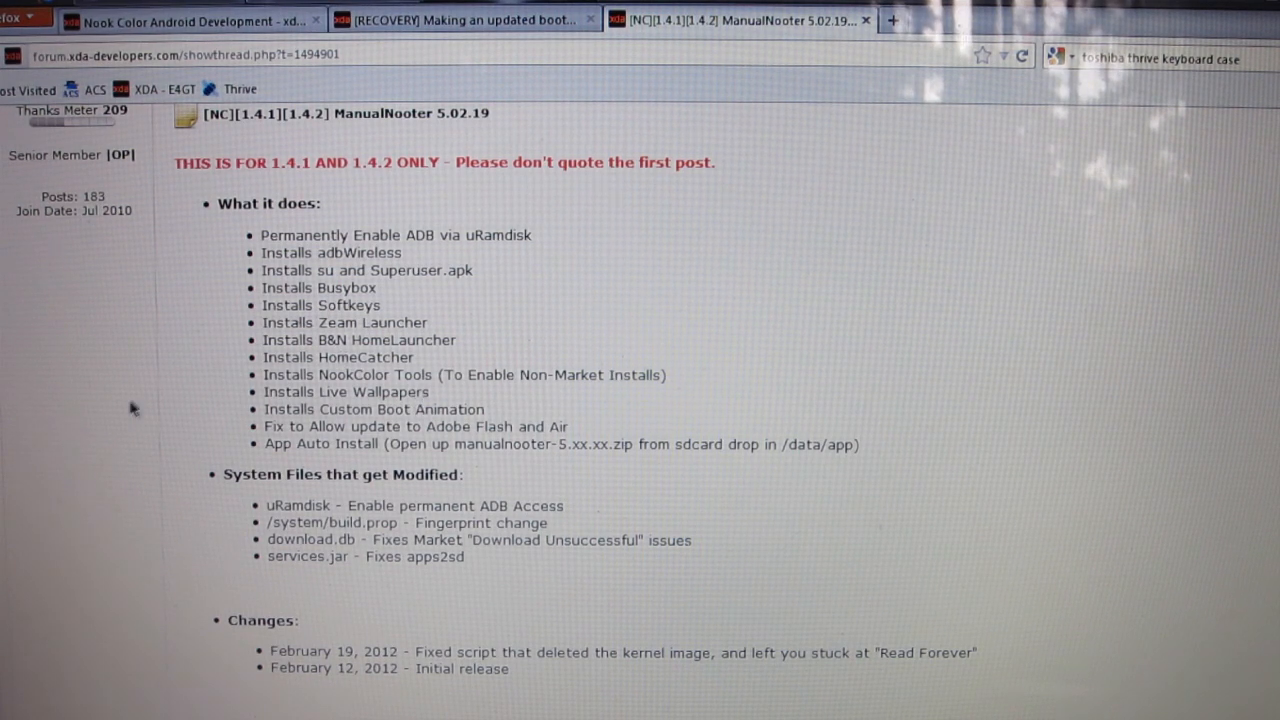
scroll("down", 3)
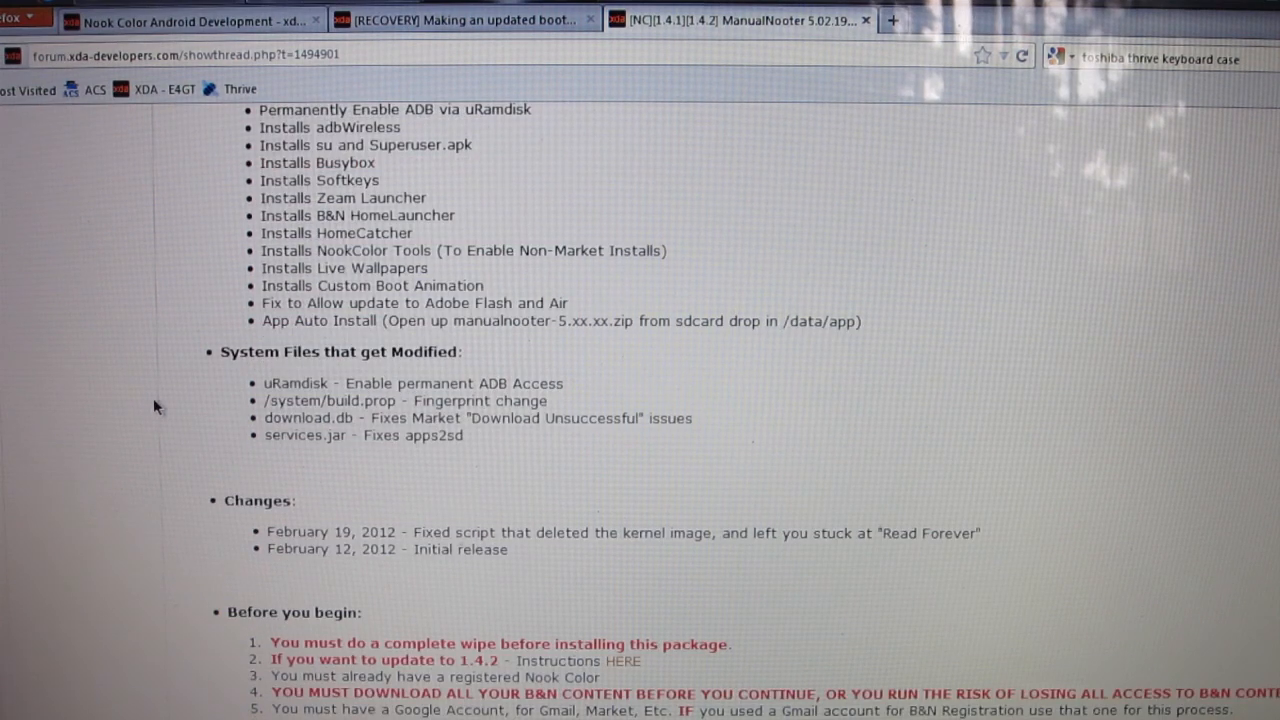
scroll("down", 3)
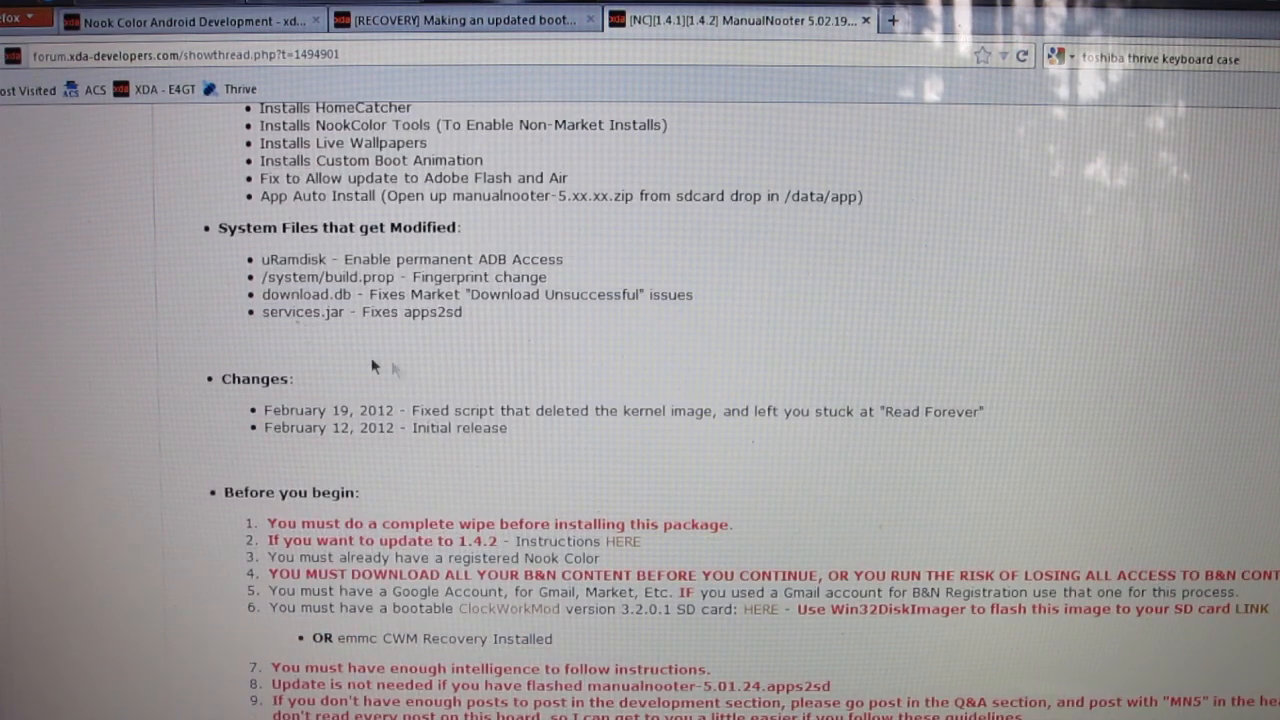
scroll("down", 3)
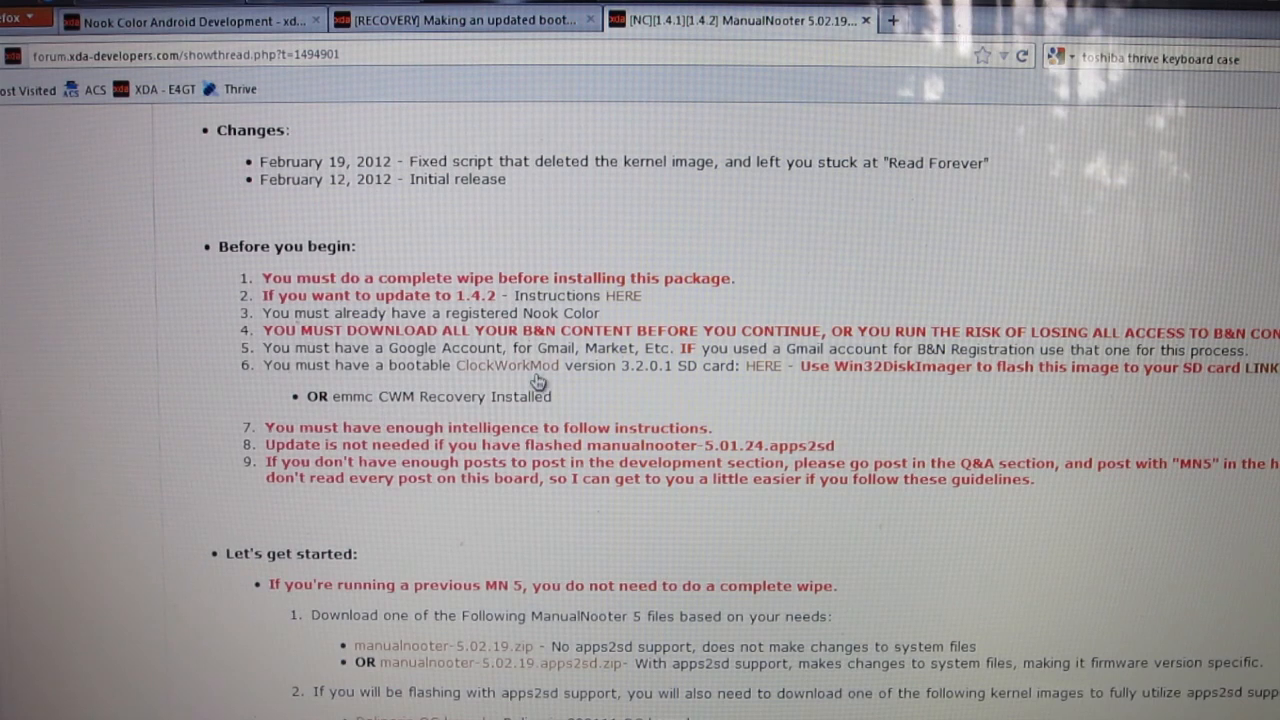
mouse_move(780, 236)
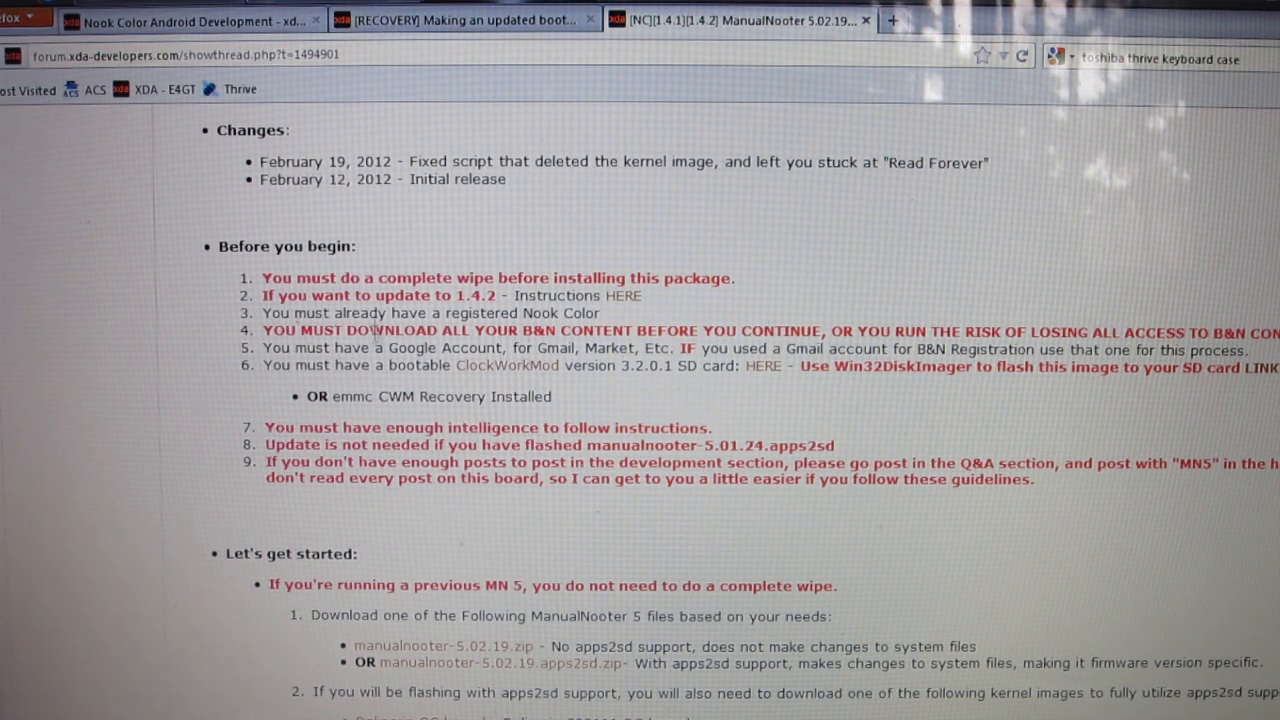
mouse_move(884, 448)
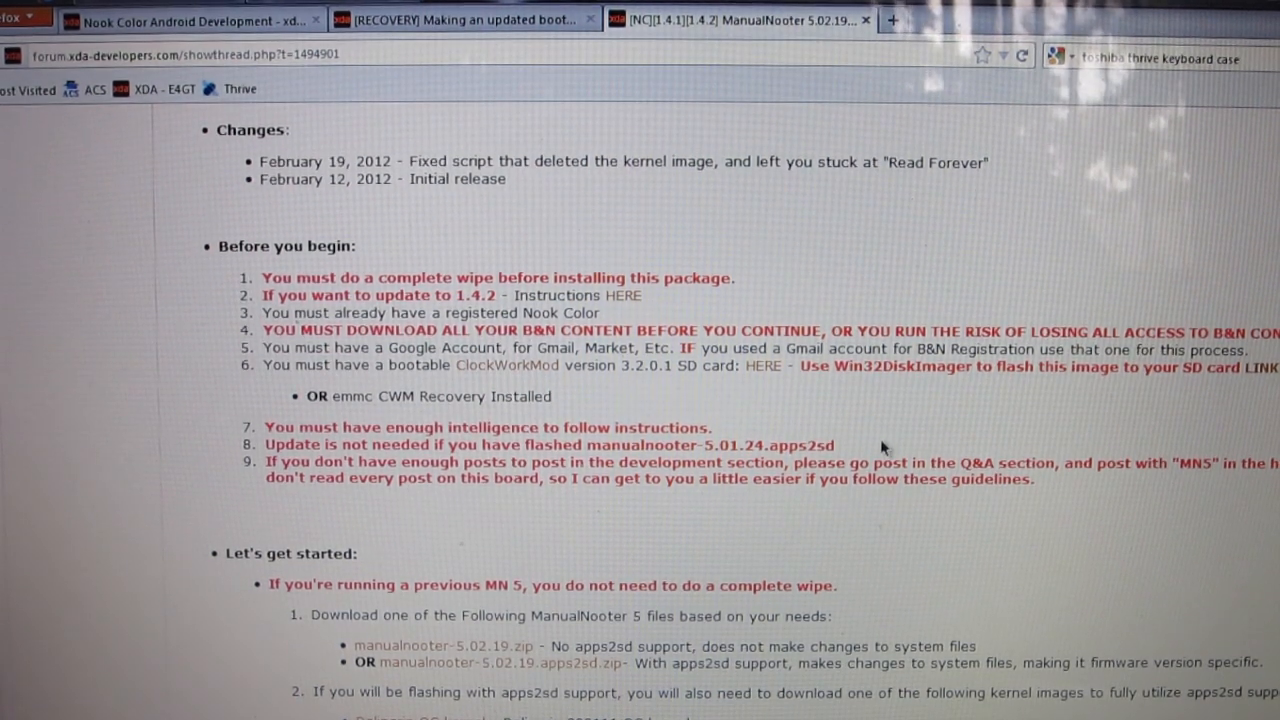
mouse_move(450, 424)
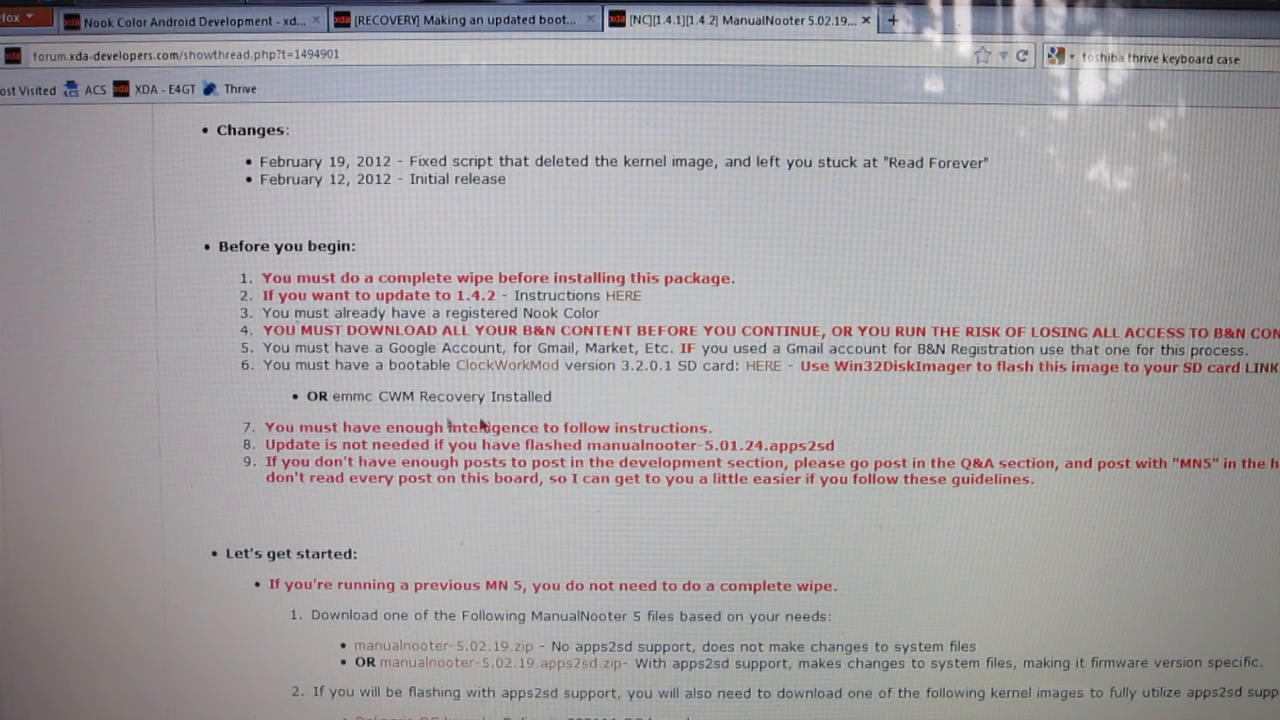
mouse_move(508, 382)
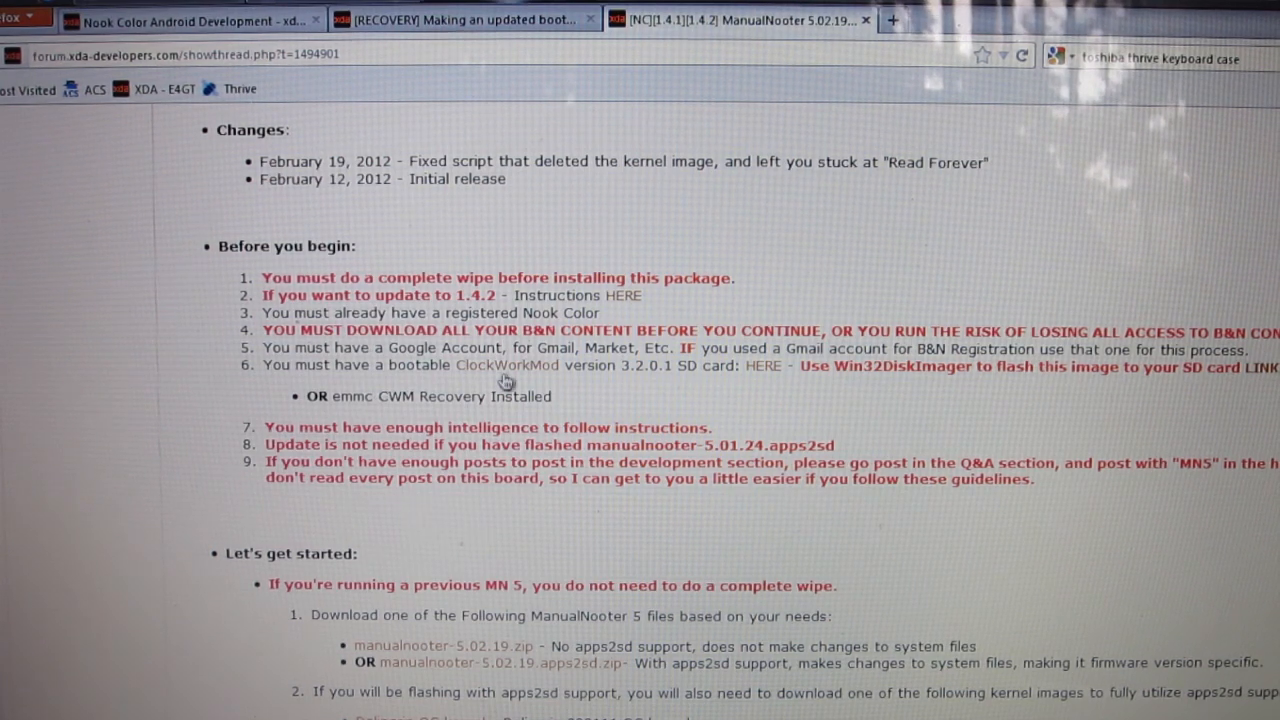
mouse_move(776, 388)
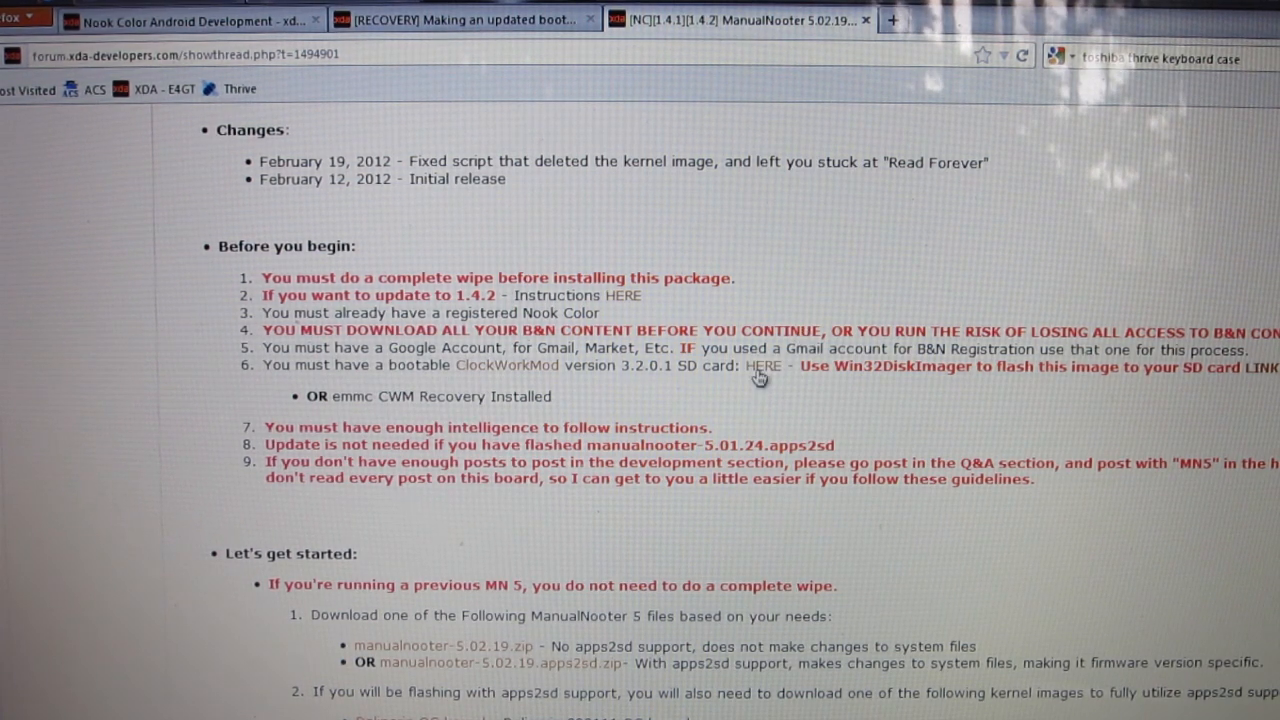
Step: Start the ClockworkMod 3.2.0.1 zip download via the HERE link and move the save prompt aside
left_click(762, 366)
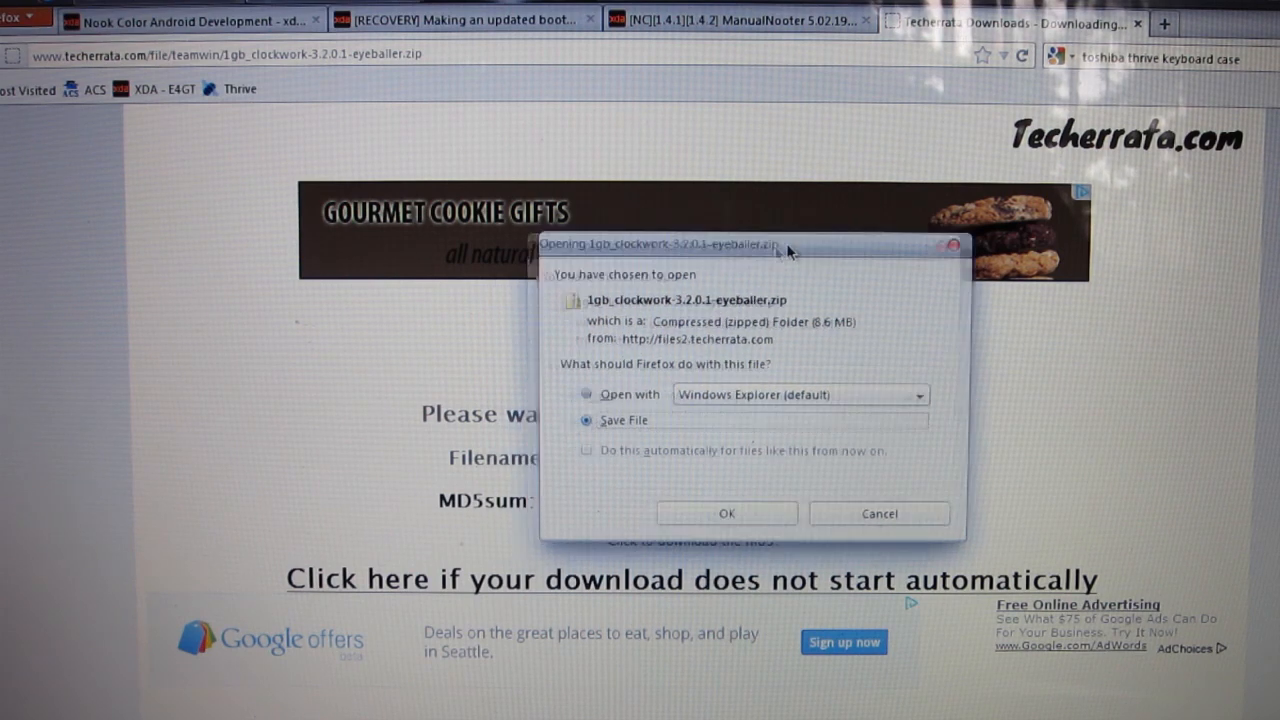
left_click_drag(660, 244, 936, 160)
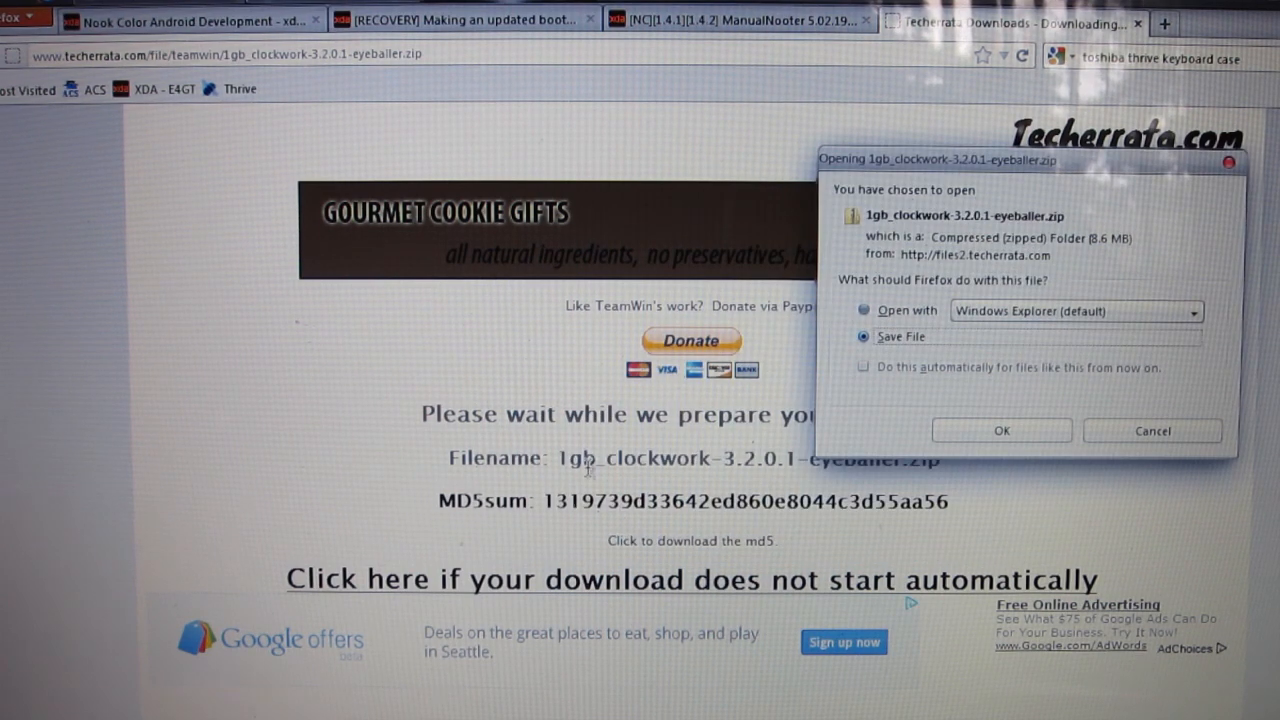
mouse_move(1000, 430)
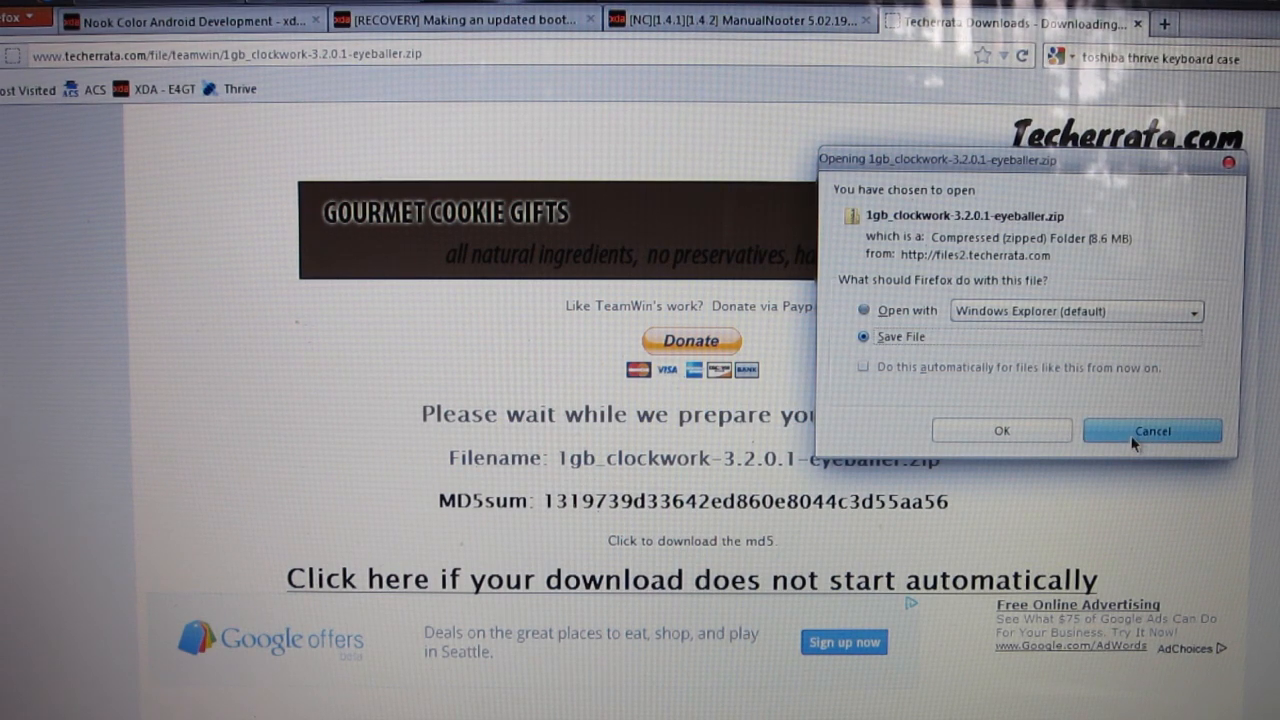
mouse_move(512, 480)
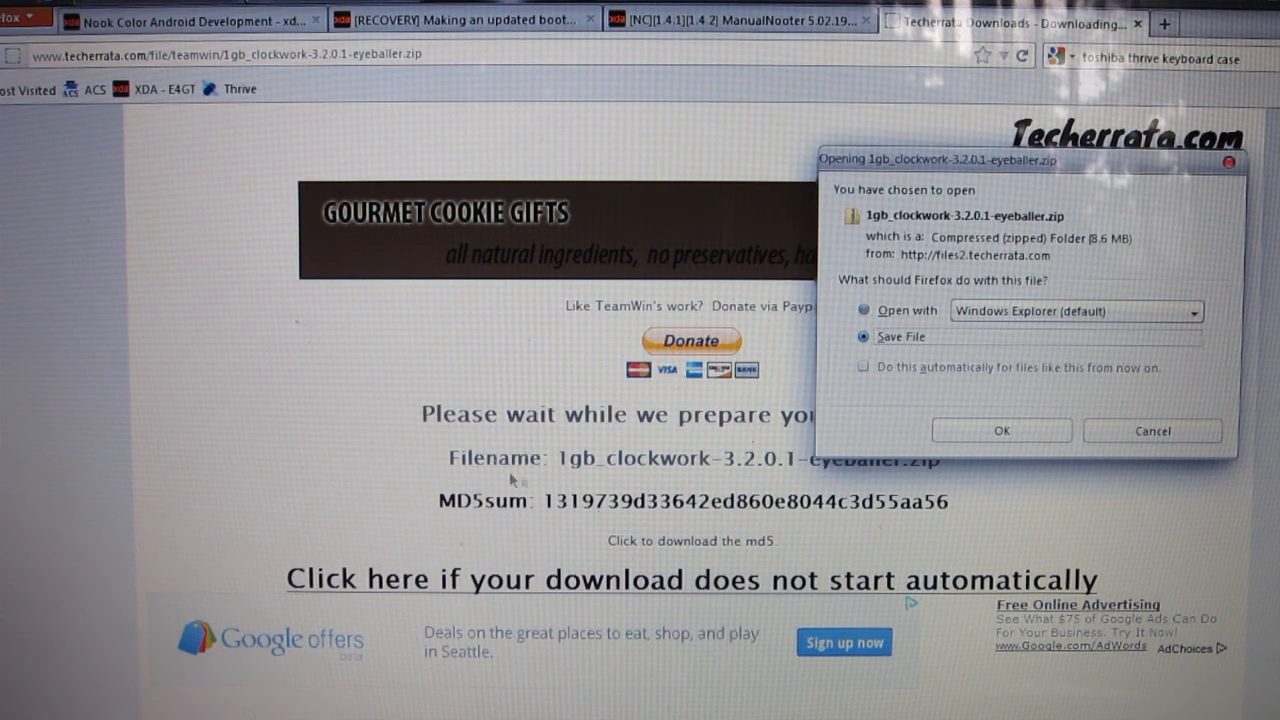
mouse_move(604, 448)
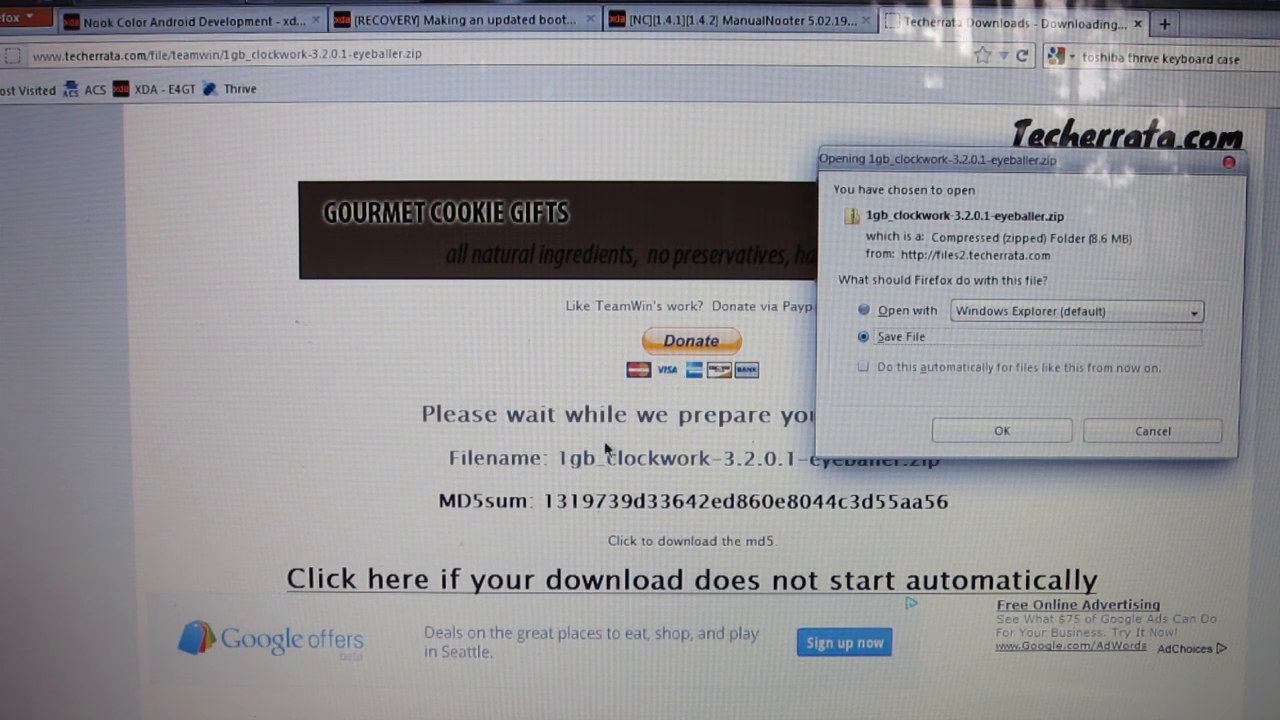
mouse_move(836, 400)
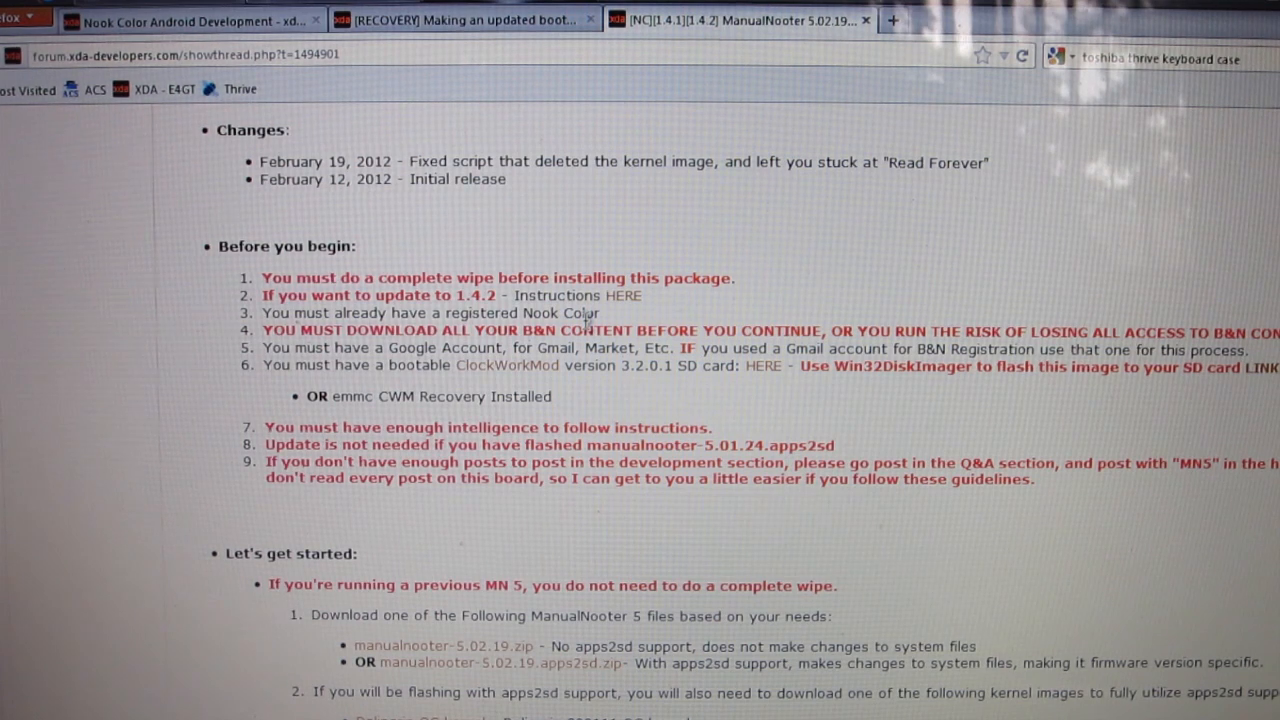
mouse_move(920, 370)
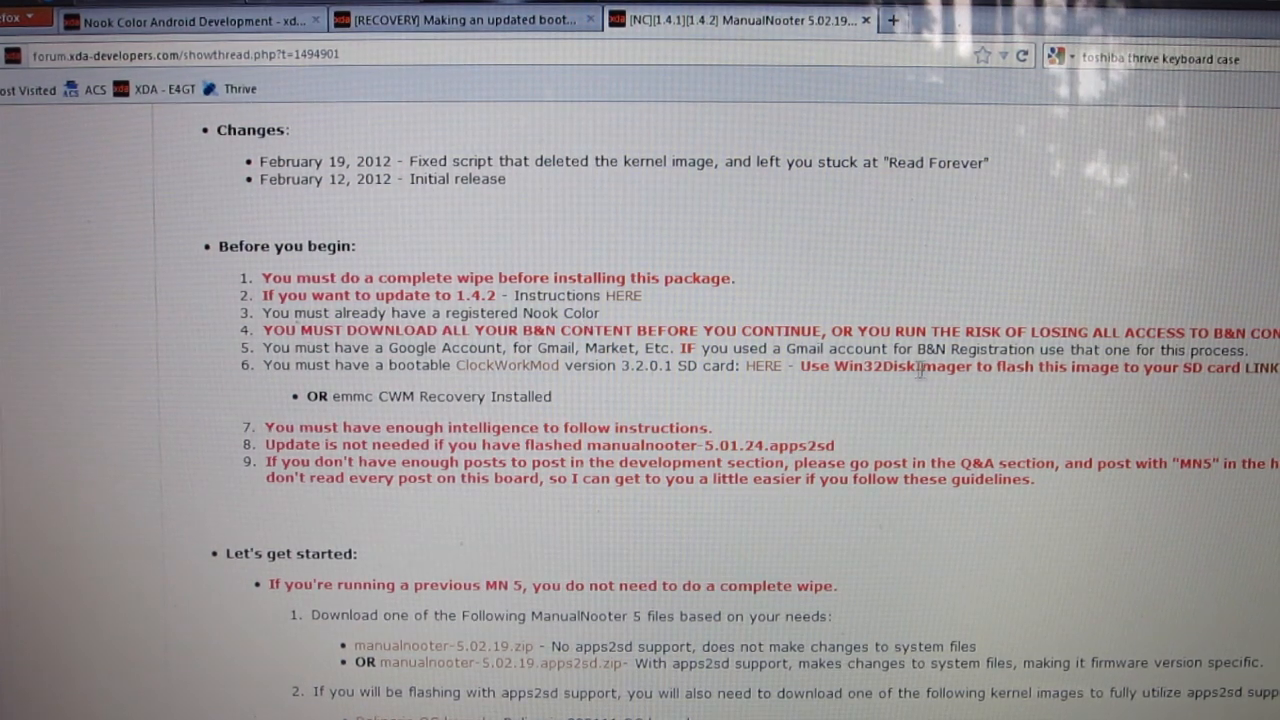
mouse_move(810, 578)
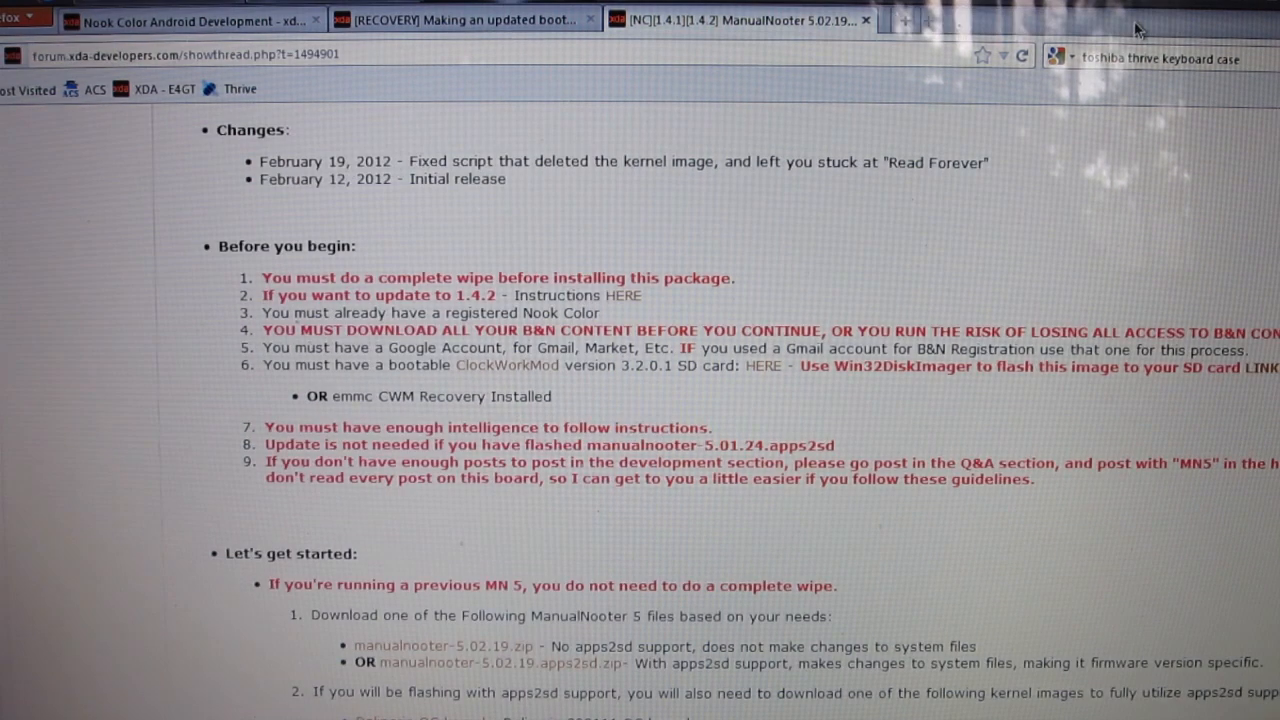
scroll("down", 3)
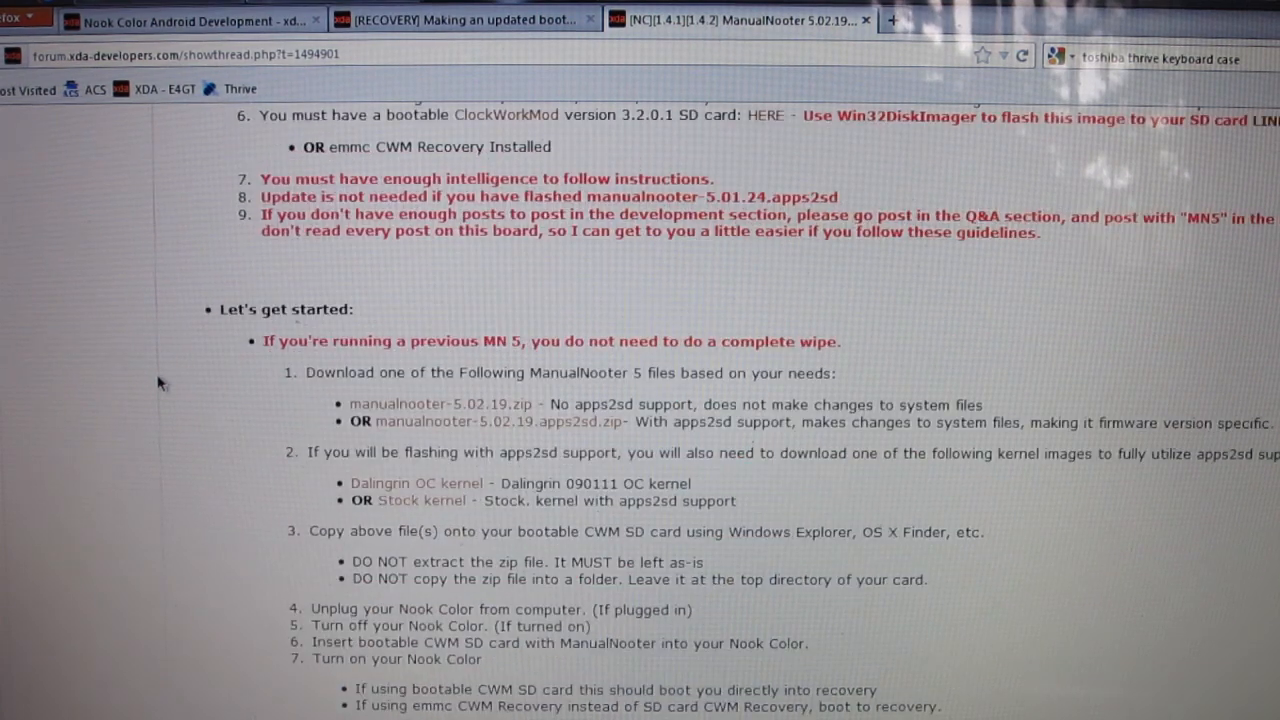
scroll("down", 3)
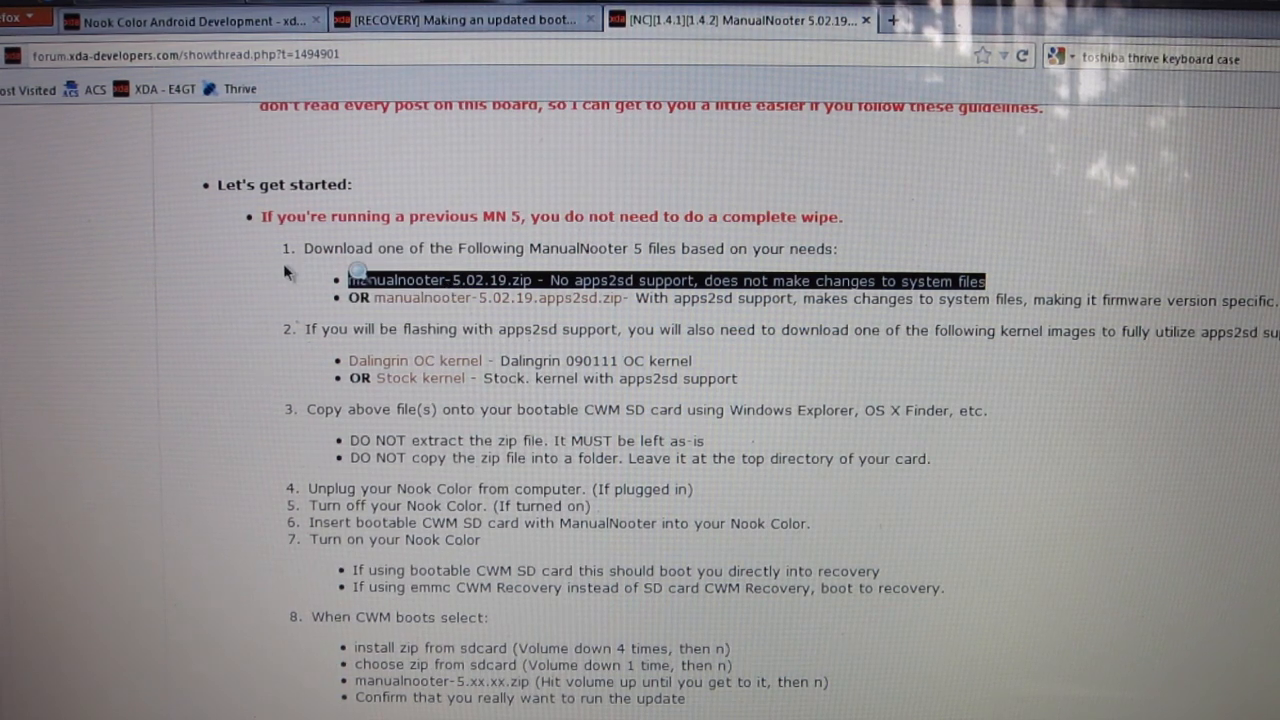
mouse_move(242, 282)
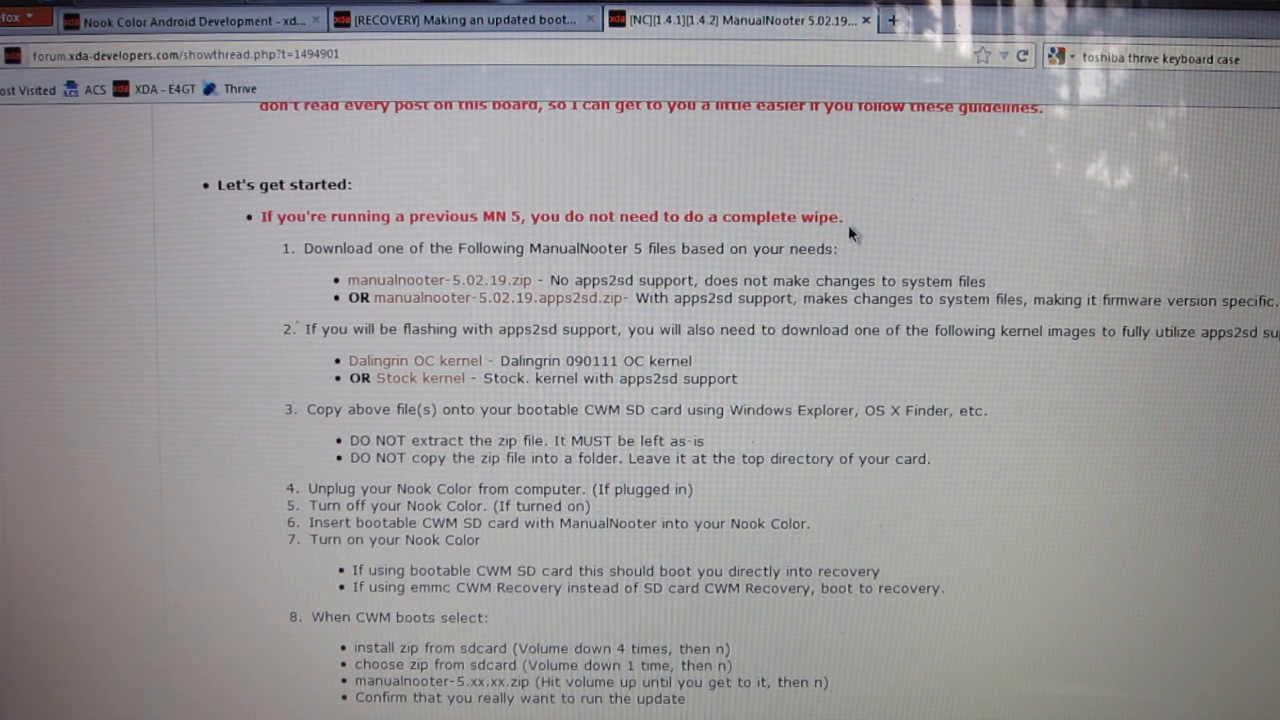
mouse_move(398, 312)
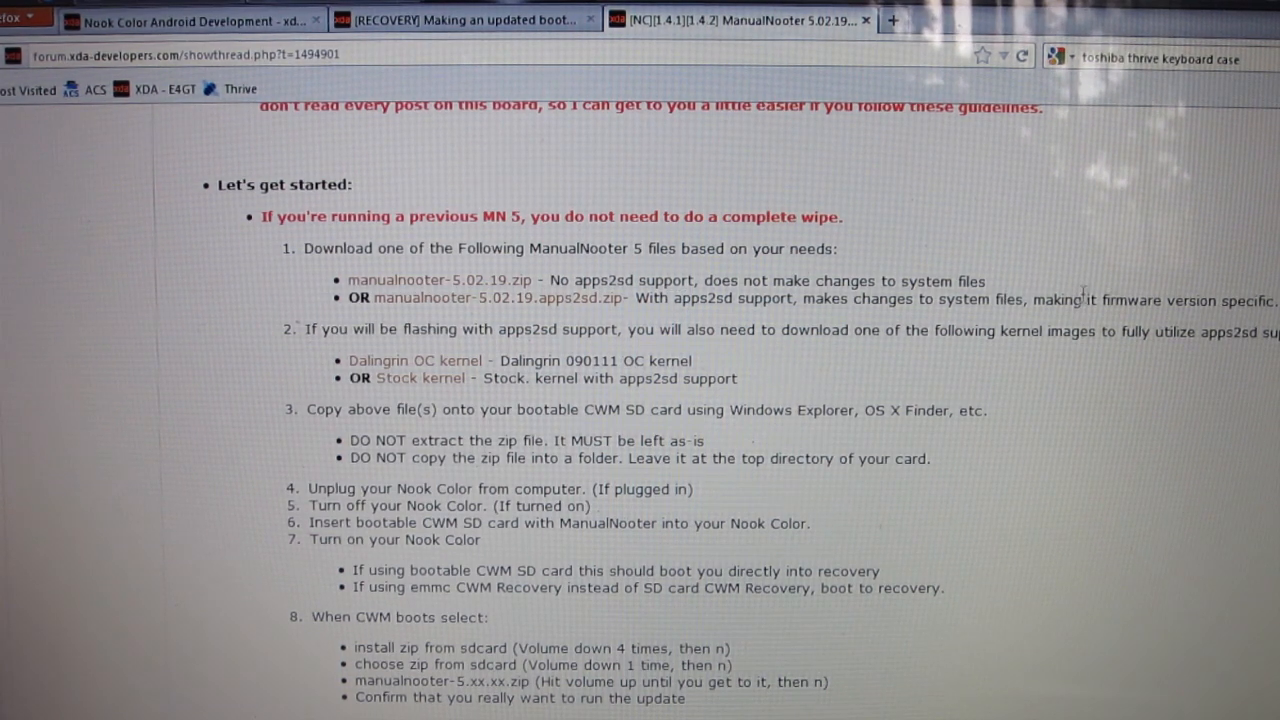
mouse_move(296, 292)
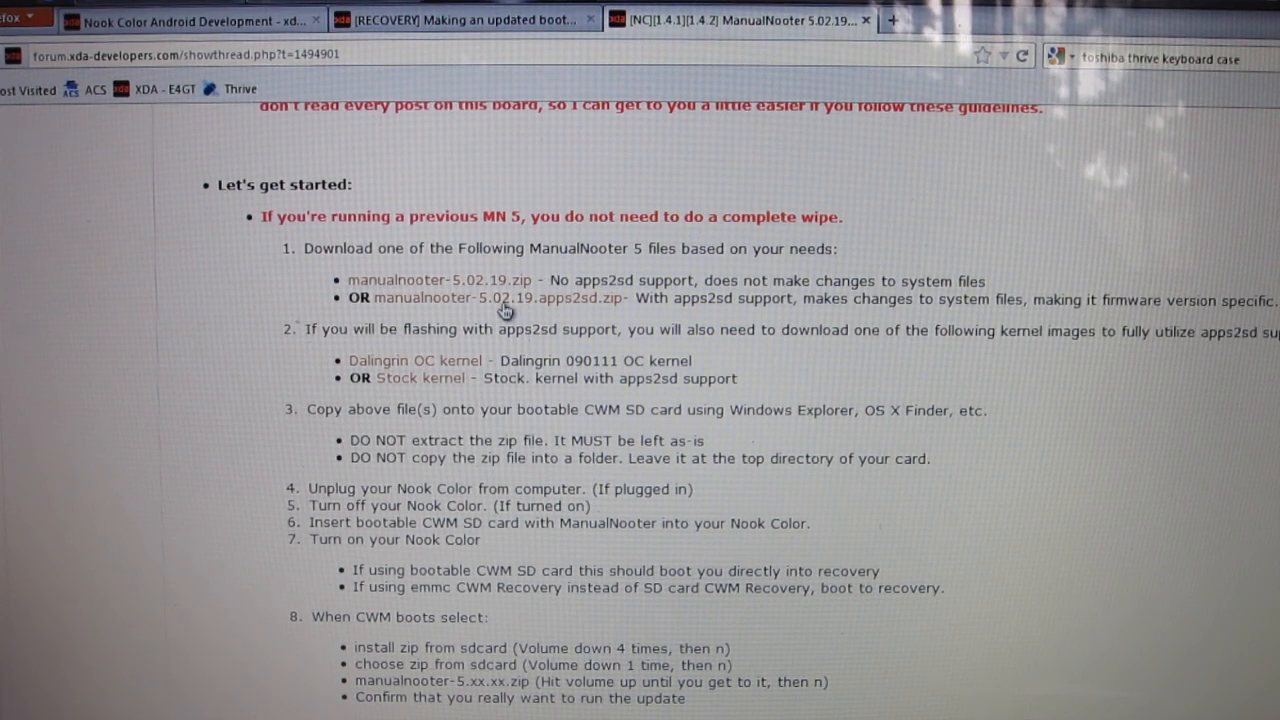
mouse_move(450, 280)
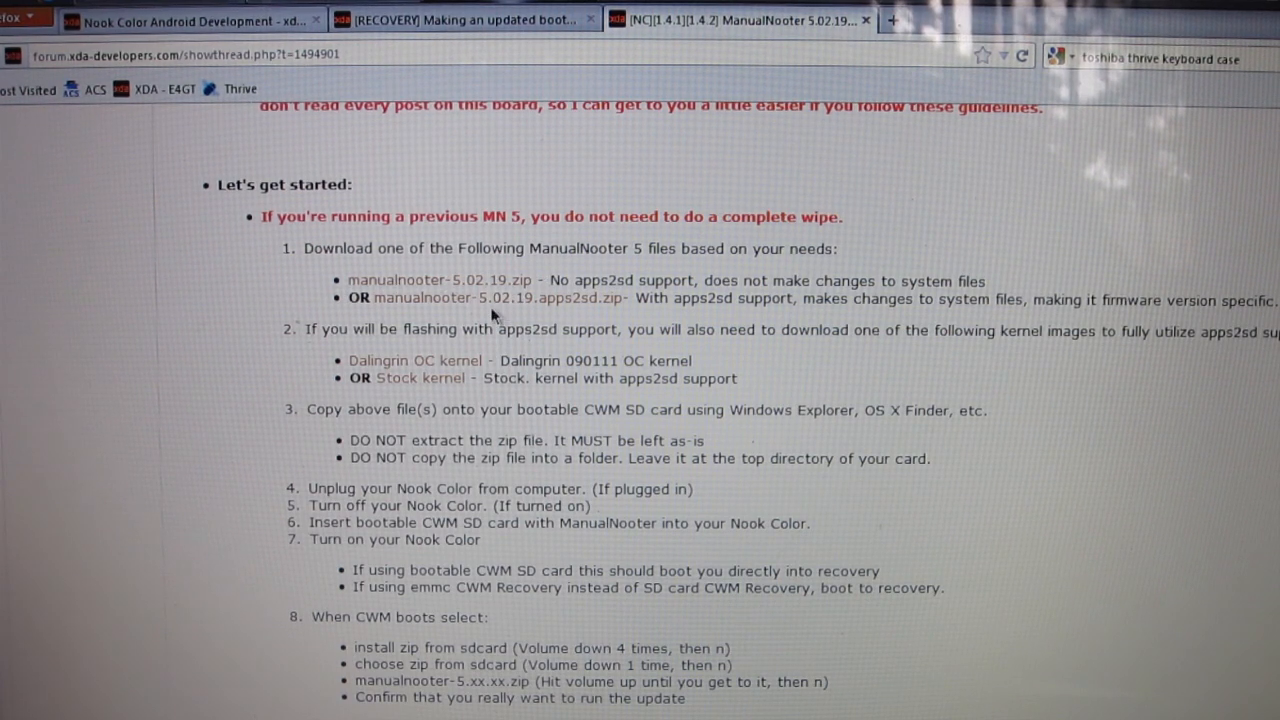
mouse_move(496, 310)
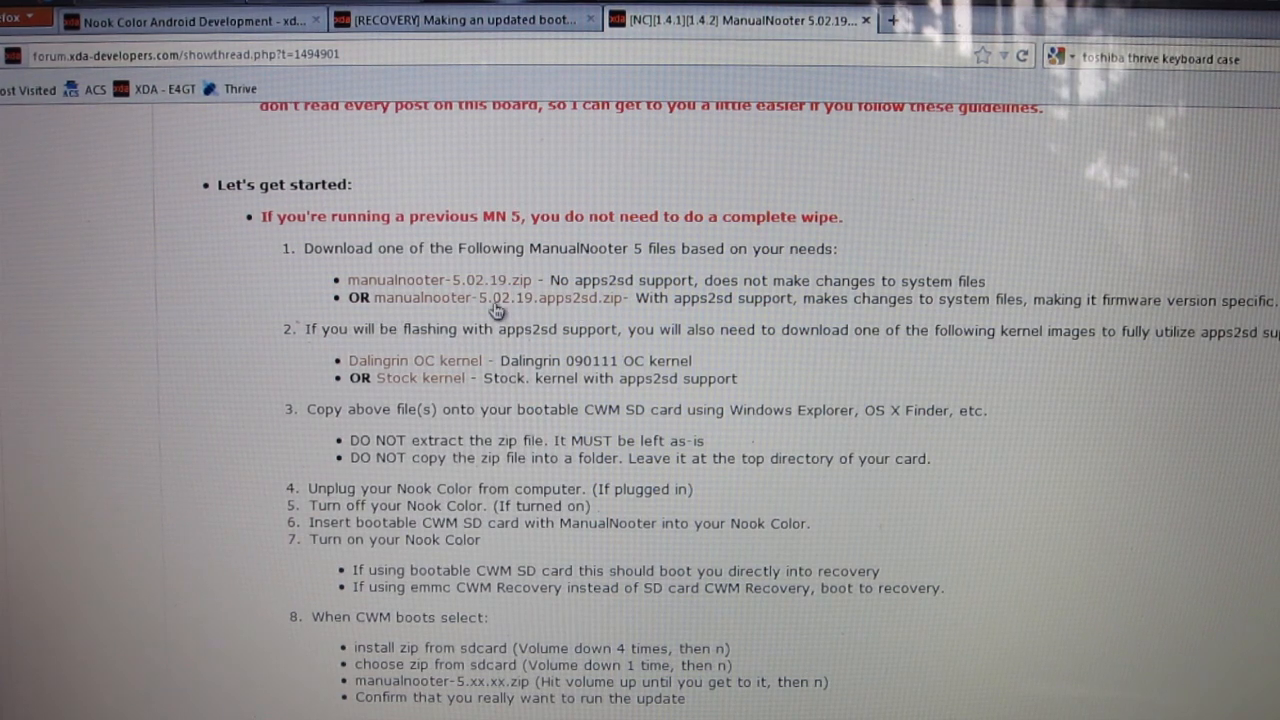
mouse_move(730, 304)
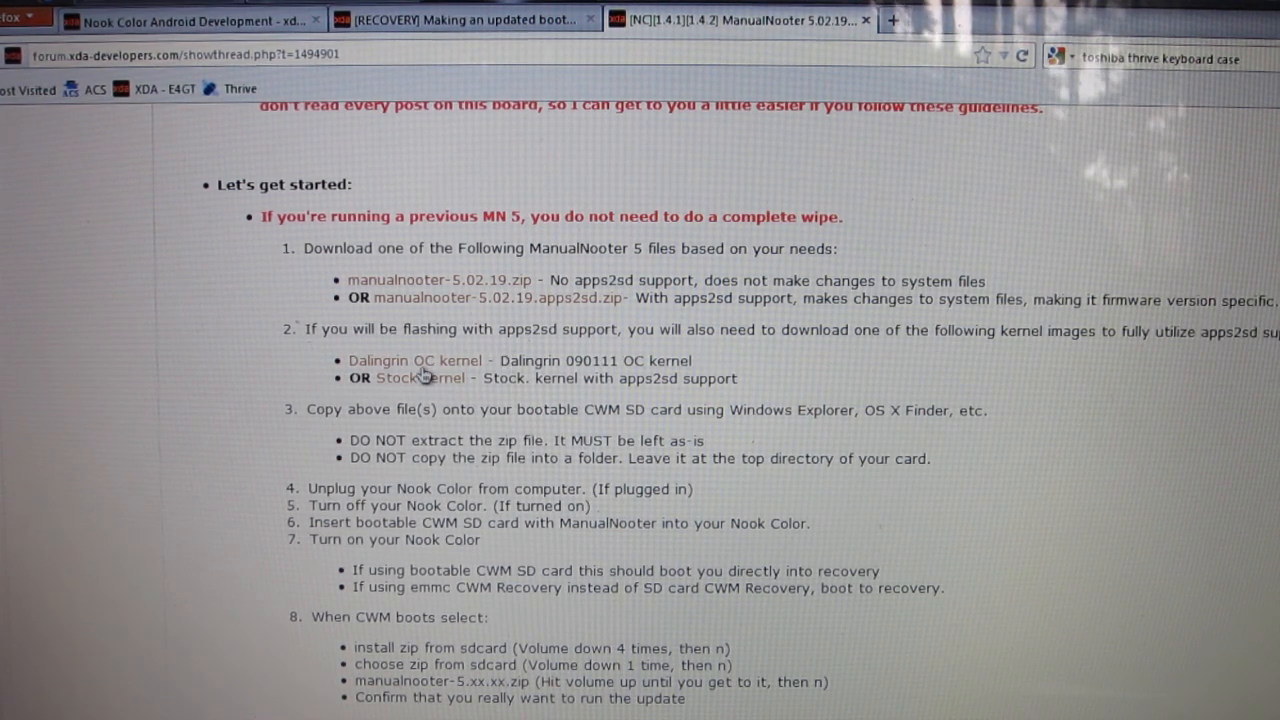
mouse_move(390, 396)
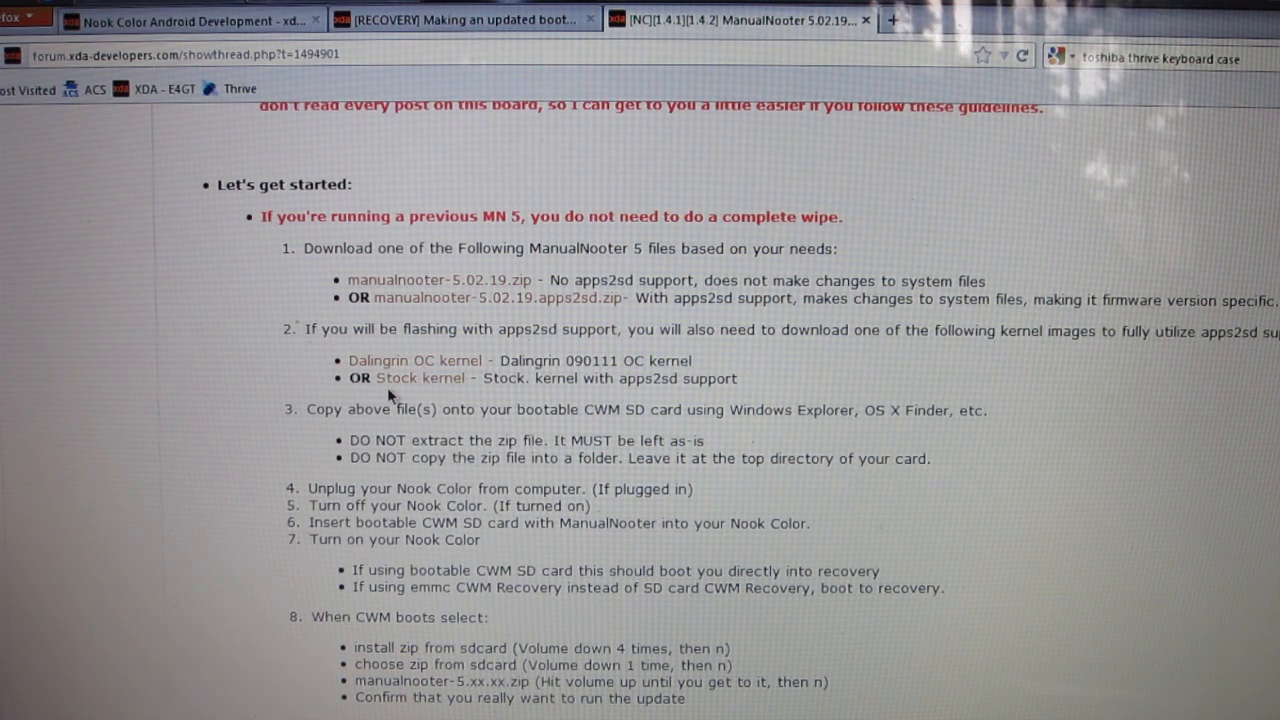
mouse_move(446, 390)
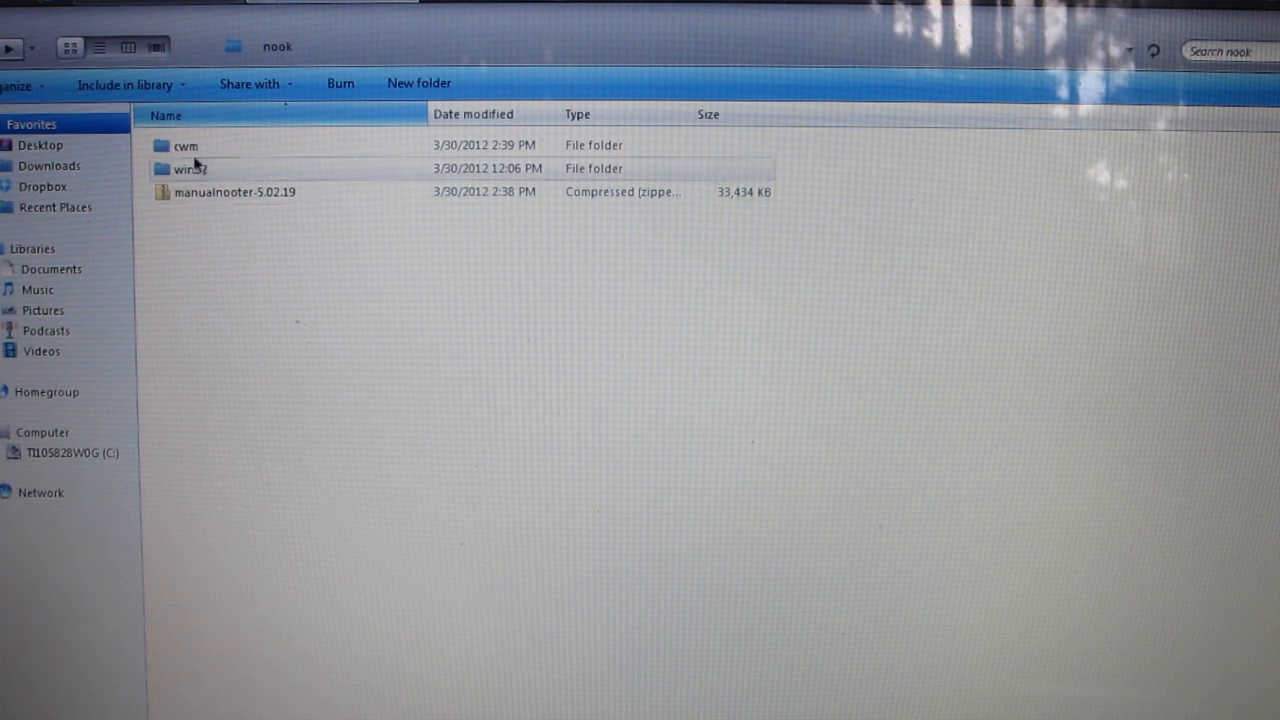
mouse_move(280, 358)
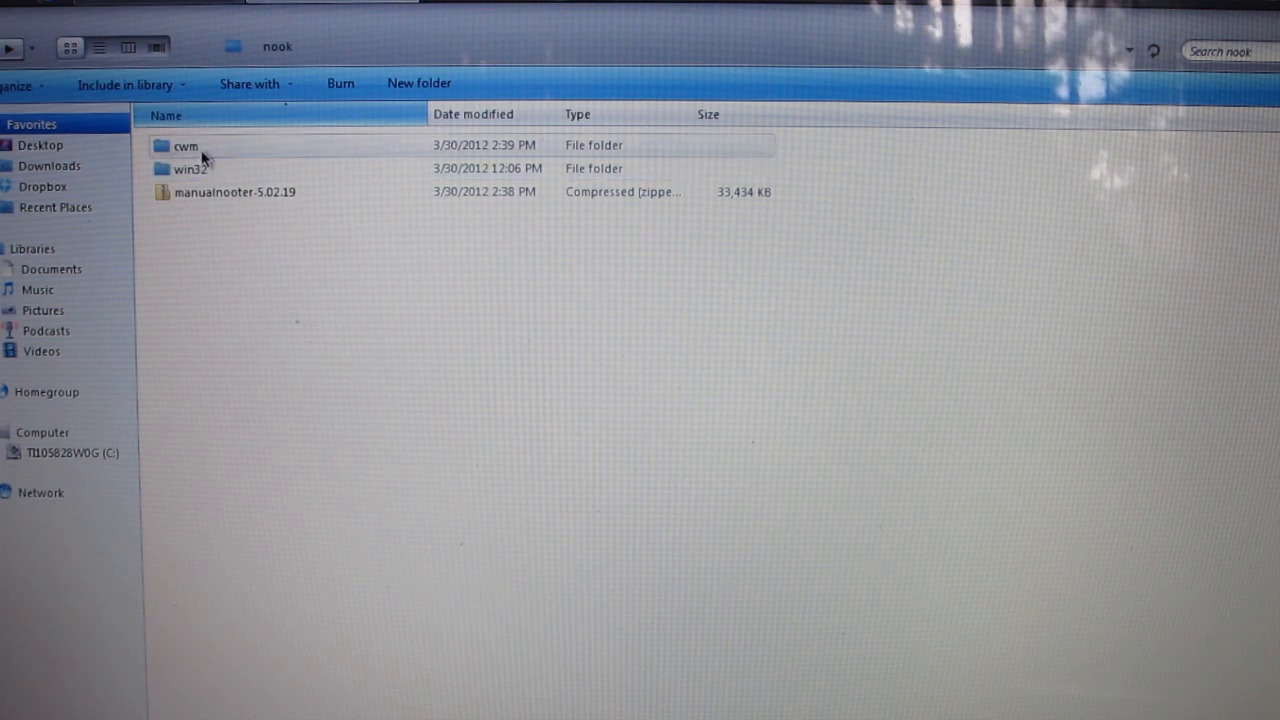
Step: Extract the 1gb_clockwork-3.2.0.1-eyeballer zip in cwm with 7-Zip Extract Here, returning to nook
double_click(186, 144)
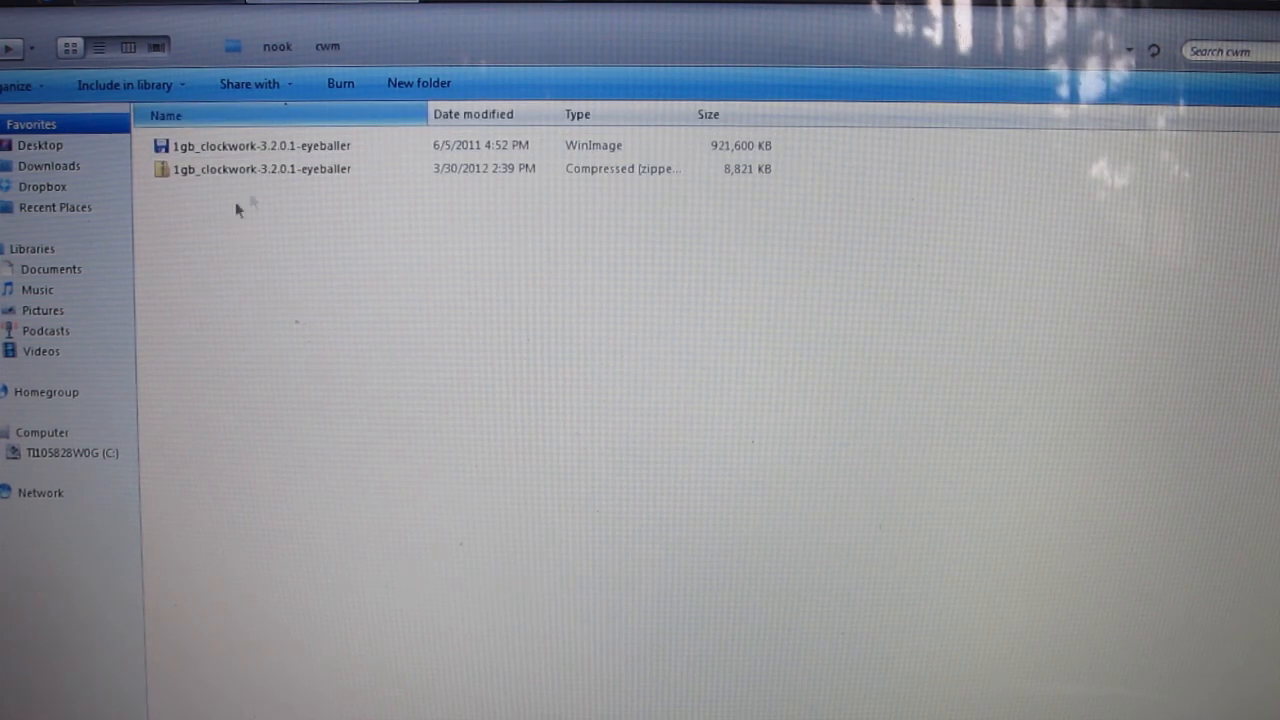
mouse_move(210, 176)
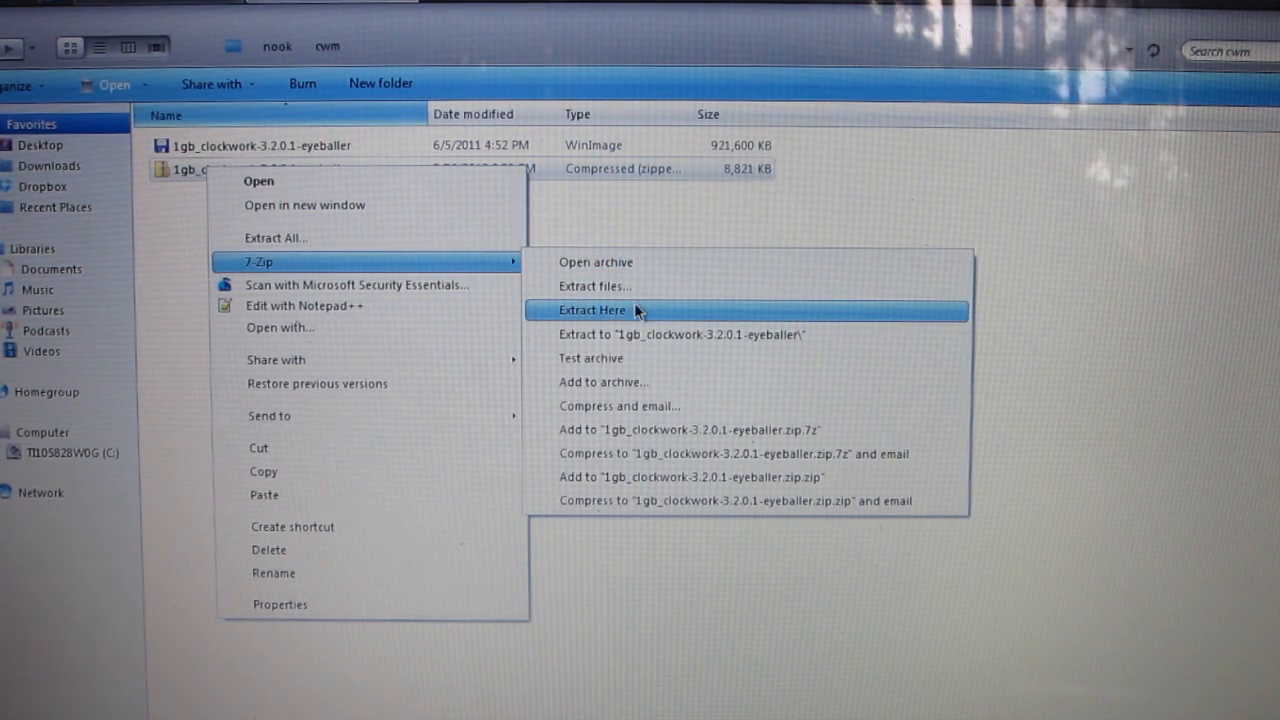
left_click(592, 308)
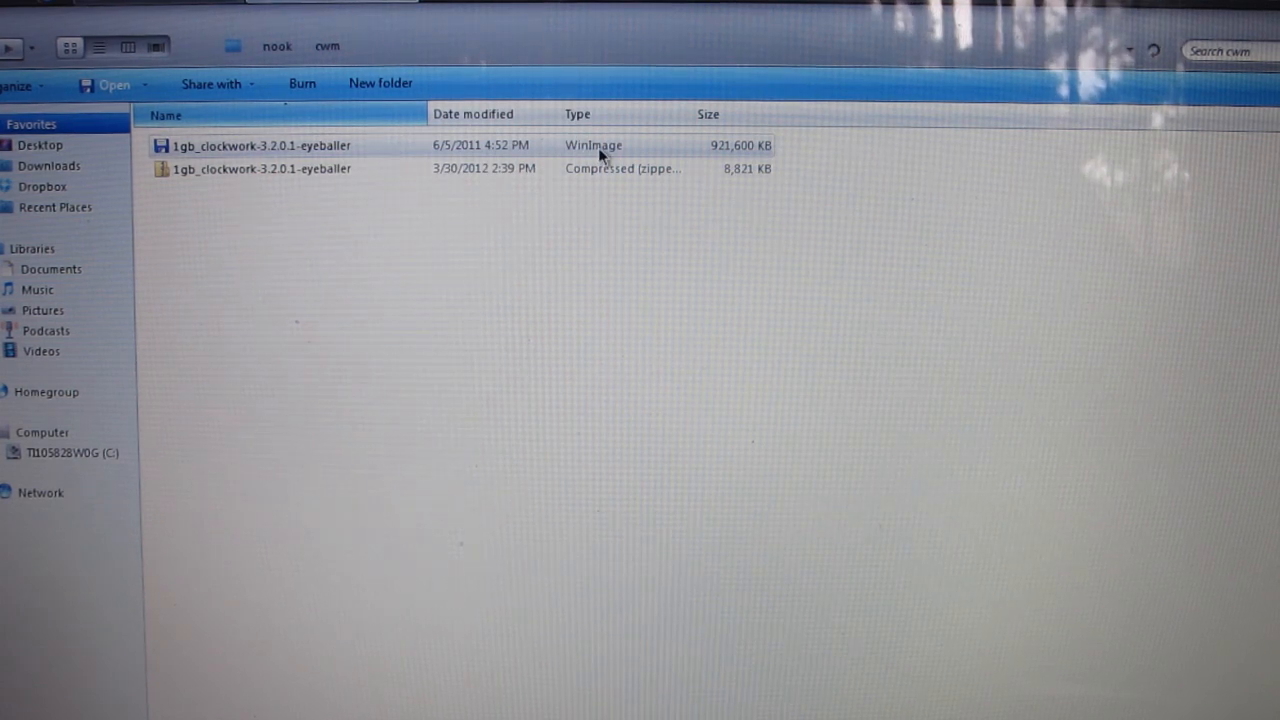
mouse_move(784, 172)
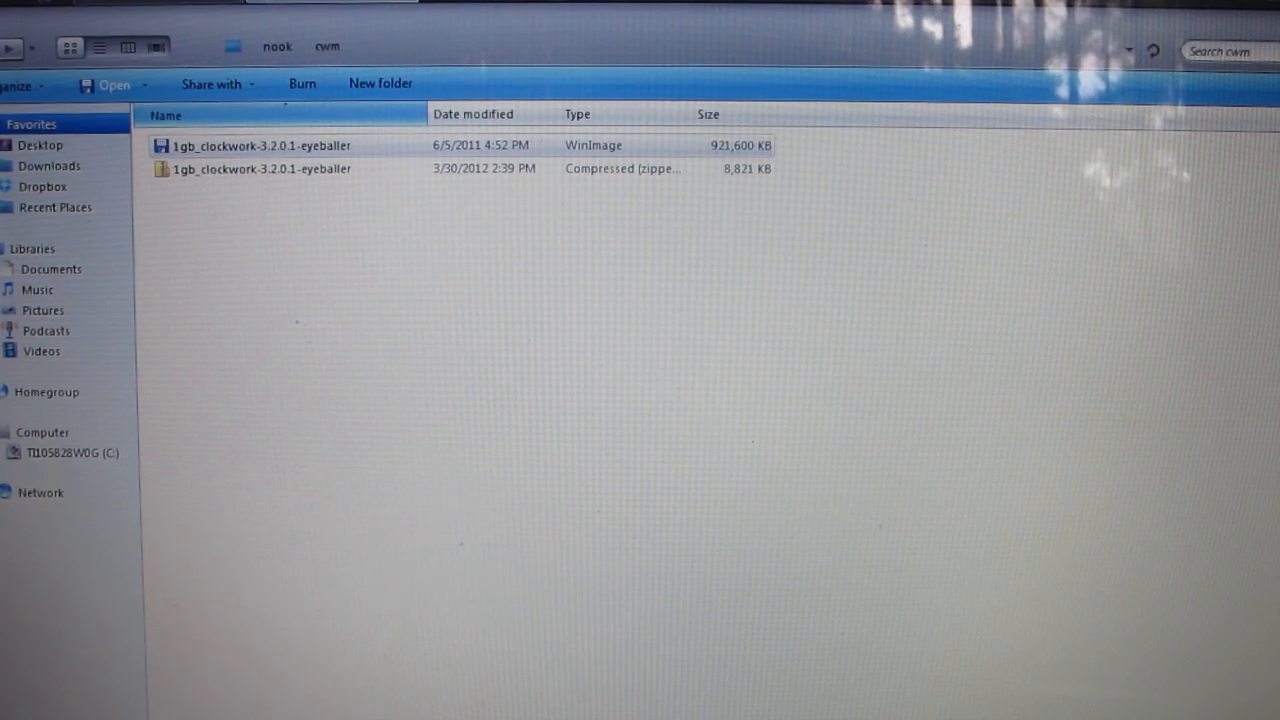
left_click(276, 46)
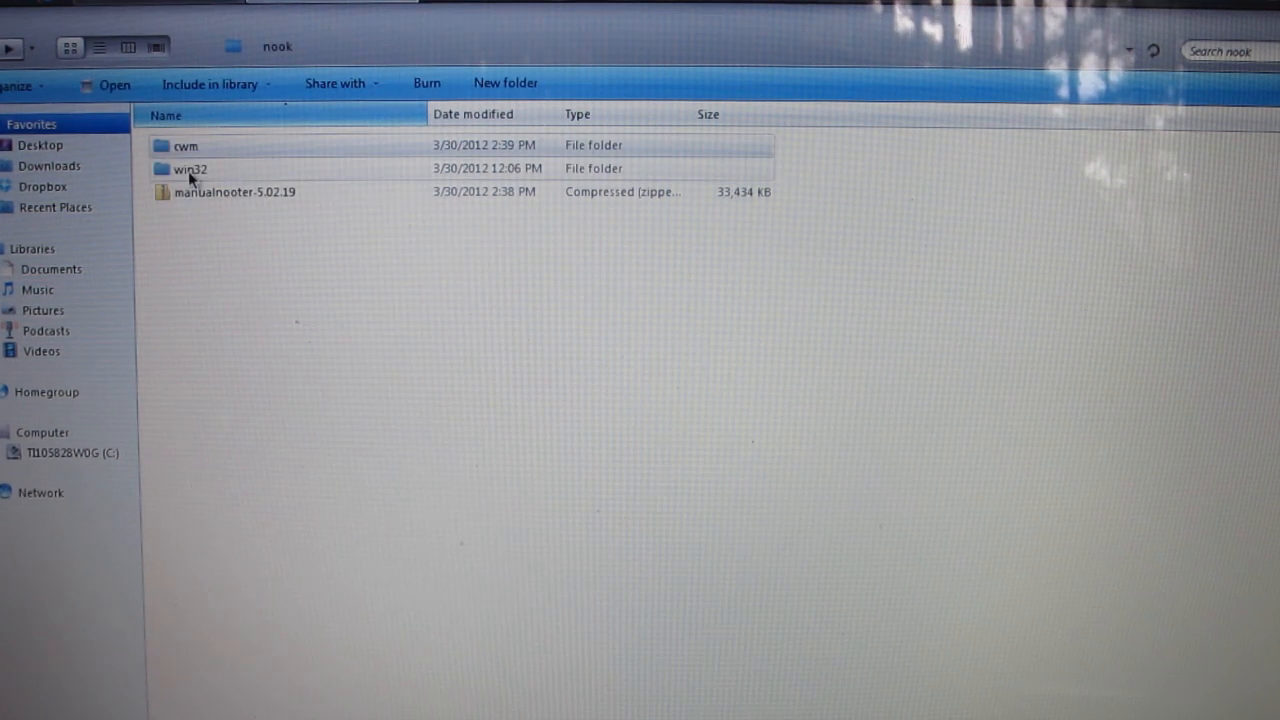
Step: Enter the win32 folder and bring up the context menu for win32diskimager-binary
double_click(190, 168)
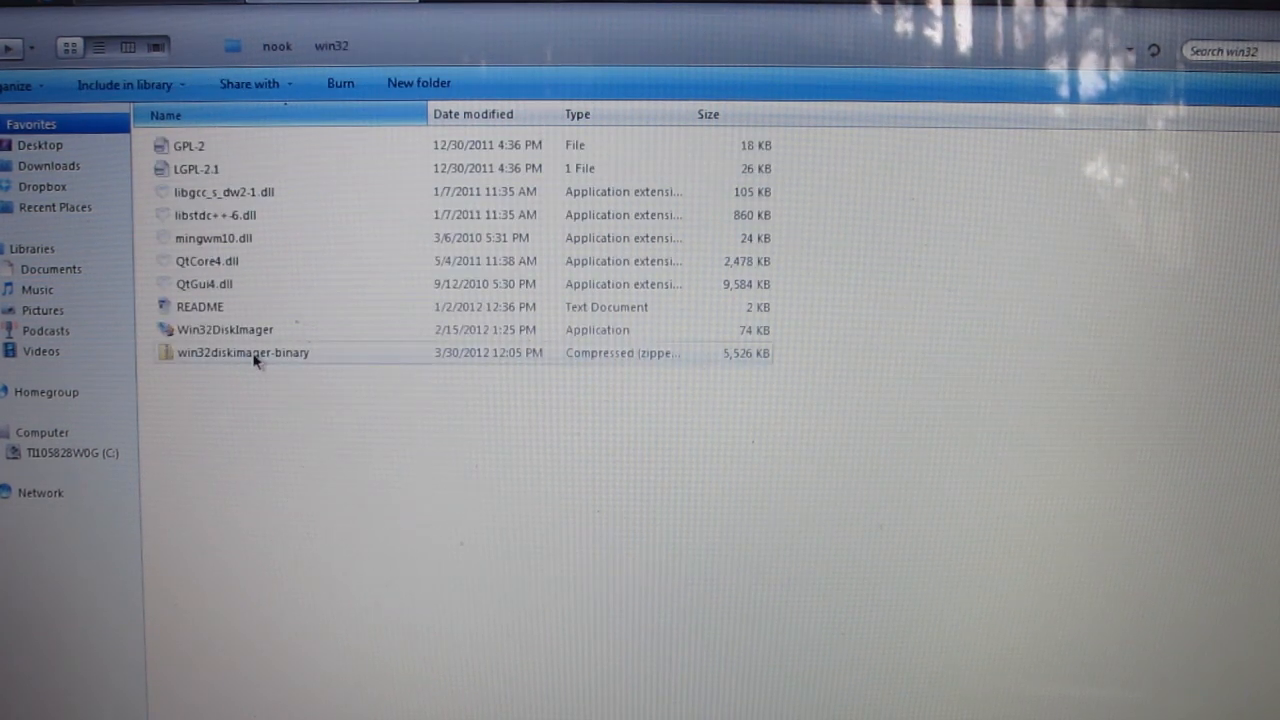
right_click(244, 352)
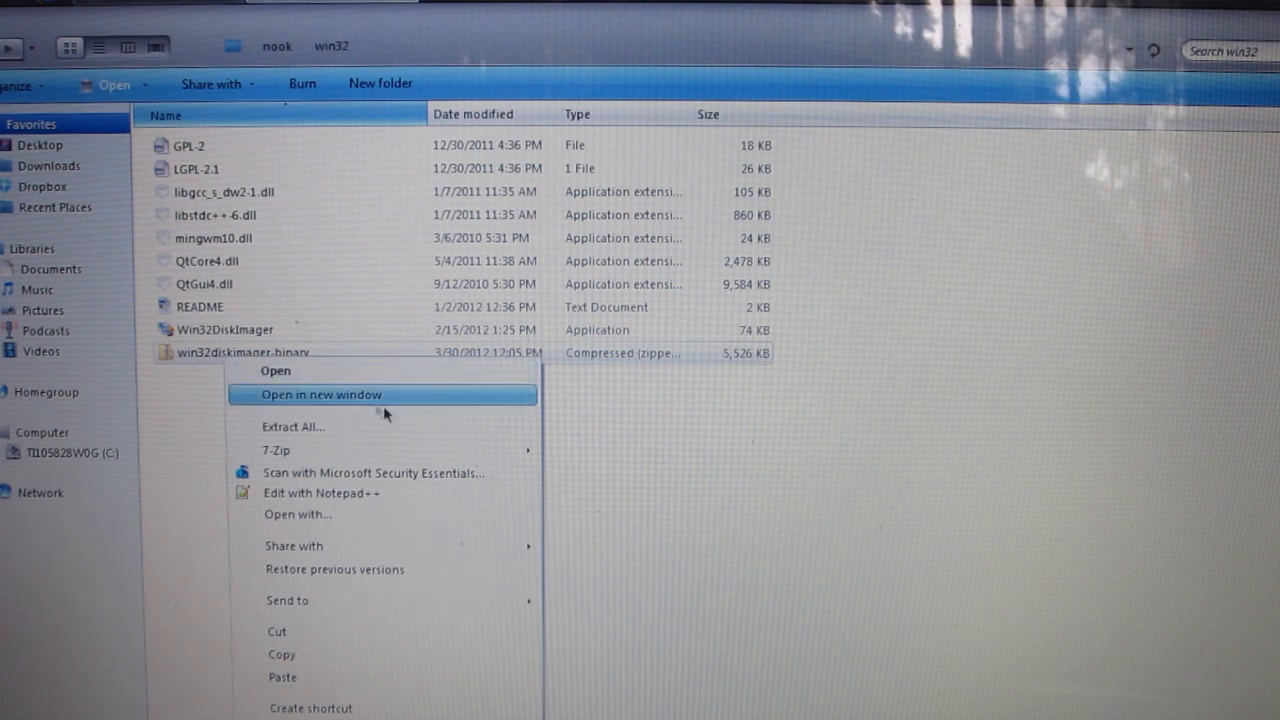
mouse_move(276, 450)
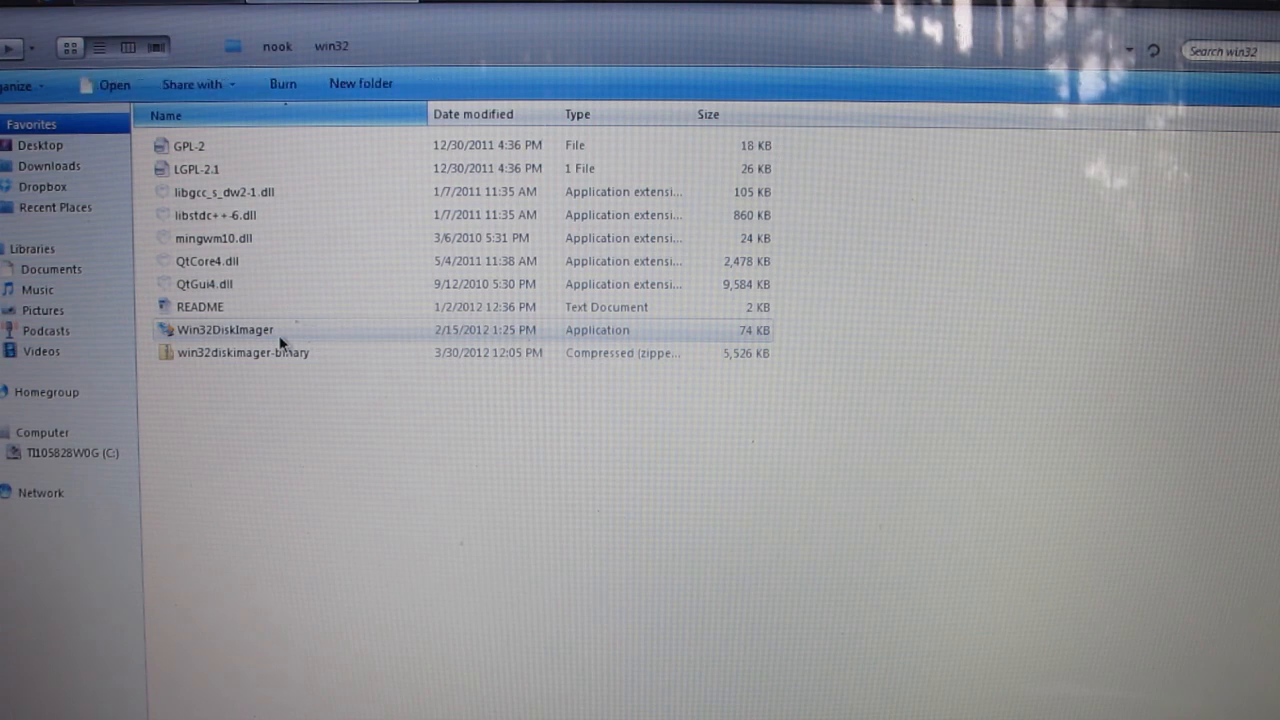
mouse_move(210, 344)
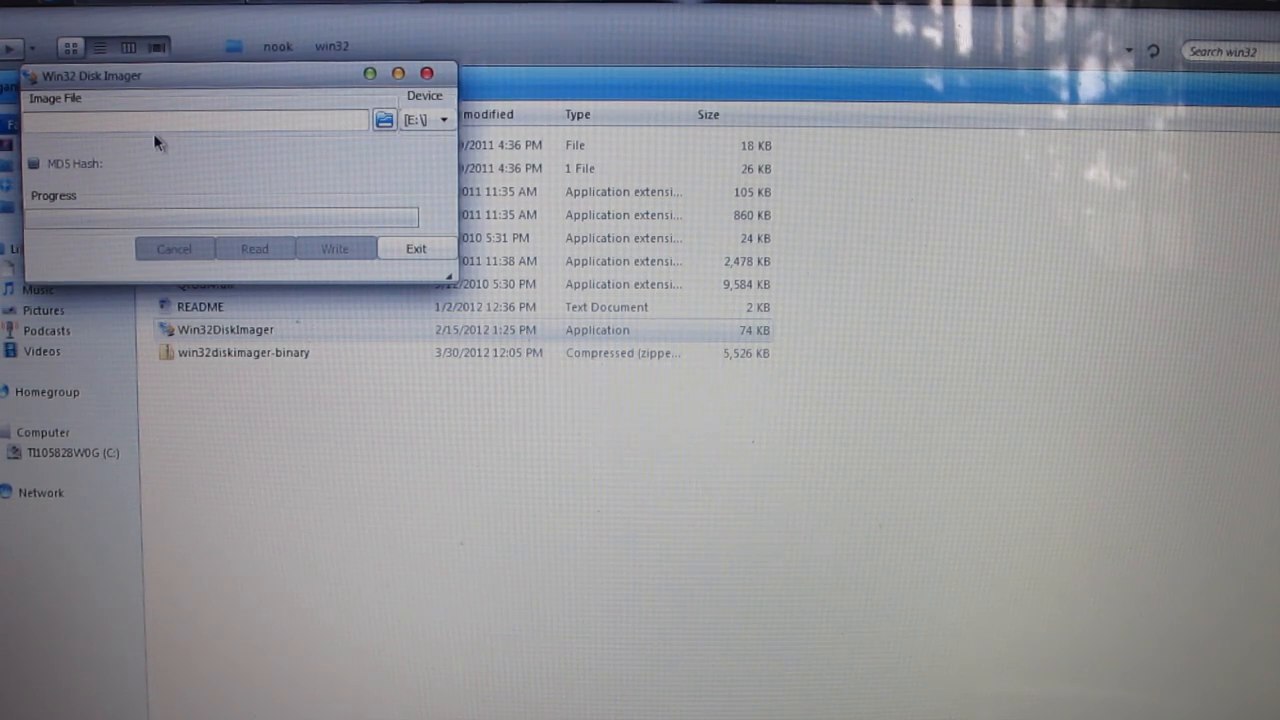
Step: Choose the 1gb_clockwork-3.2.0.1-eyeballer .img as the image and check the target Device drive
left_click_drag(92, 76, 352, 284)
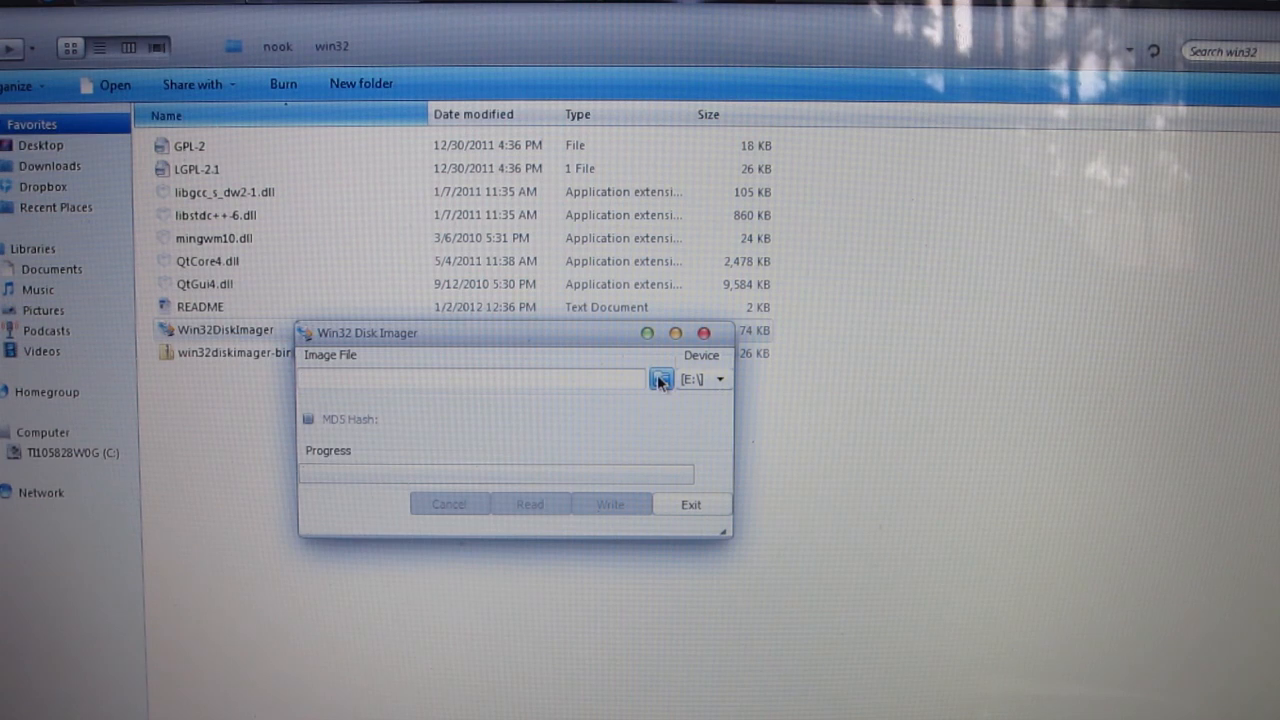
left_click(660, 378)
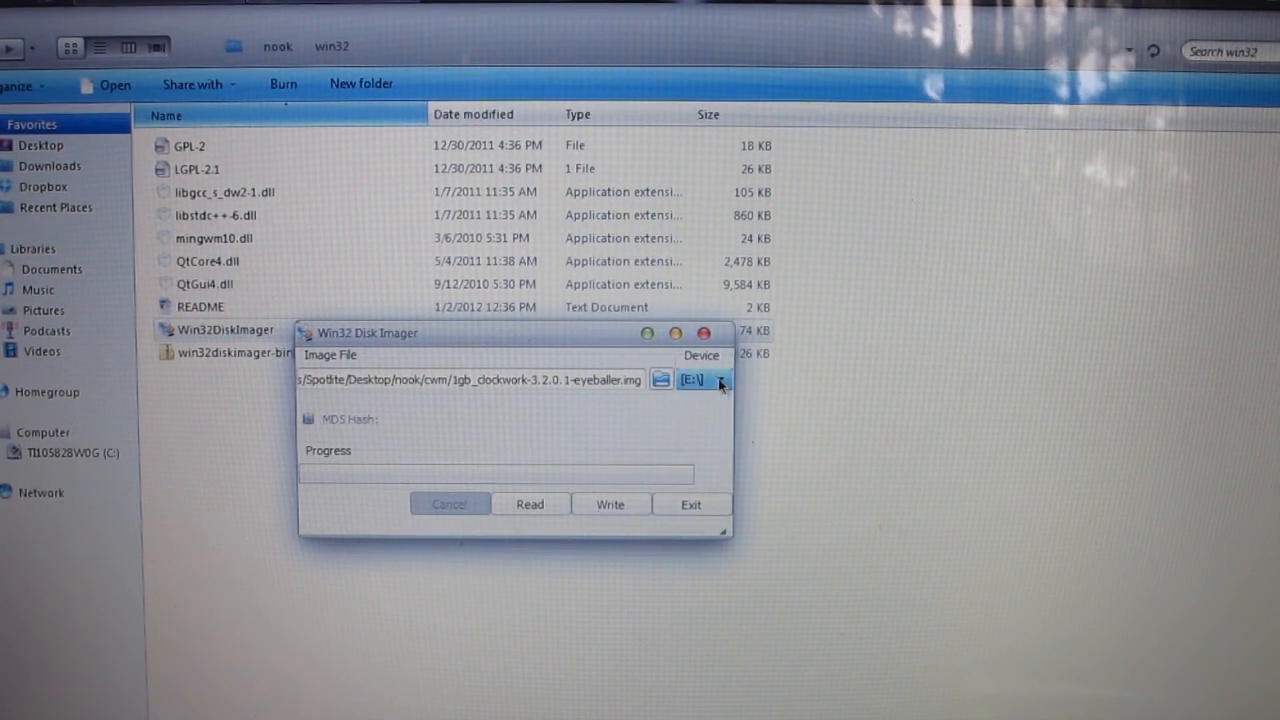
mouse_move(716, 400)
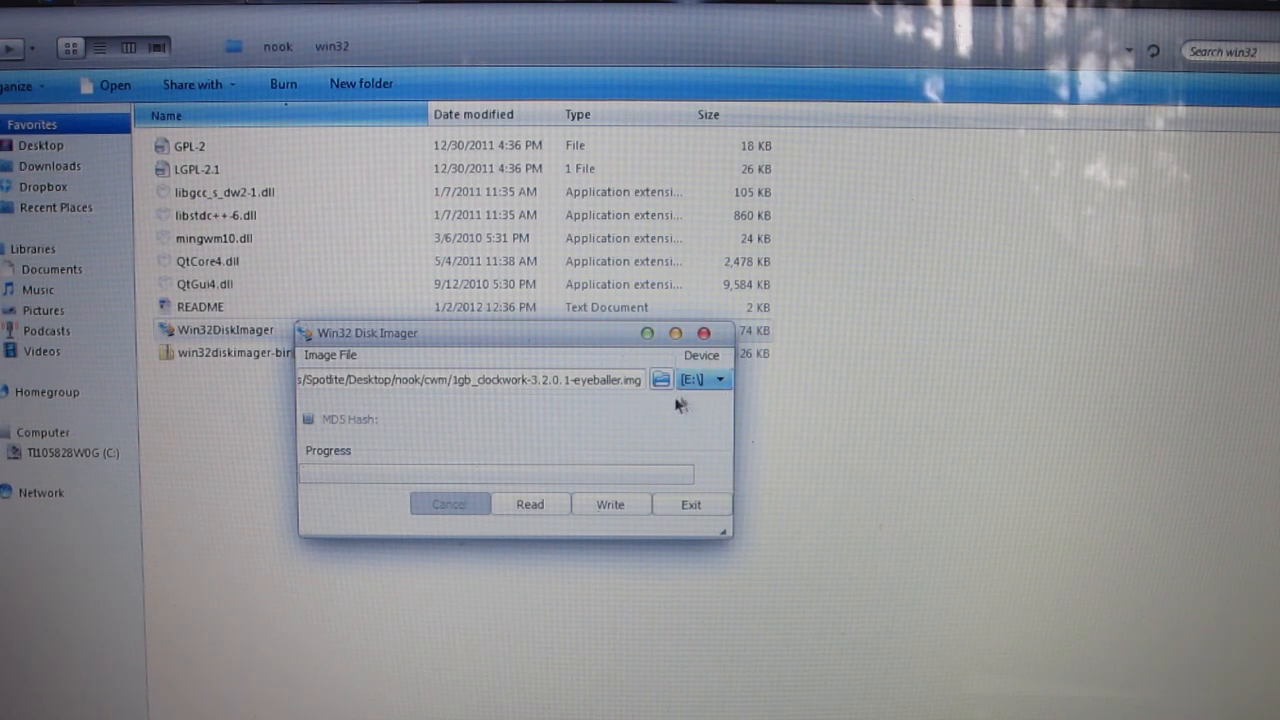
left_click(720, 380)
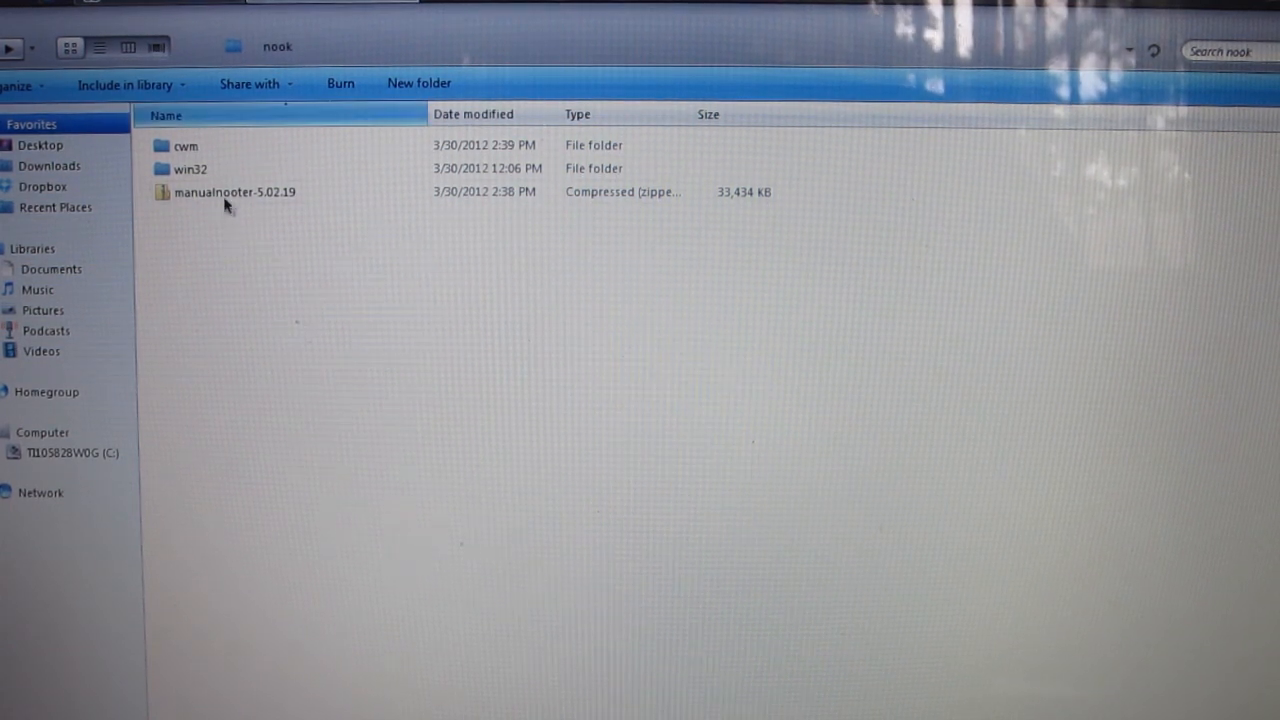
Step: Copy the manualnooter-5.02.19 zip from the nook folder
right_click(236, 192)
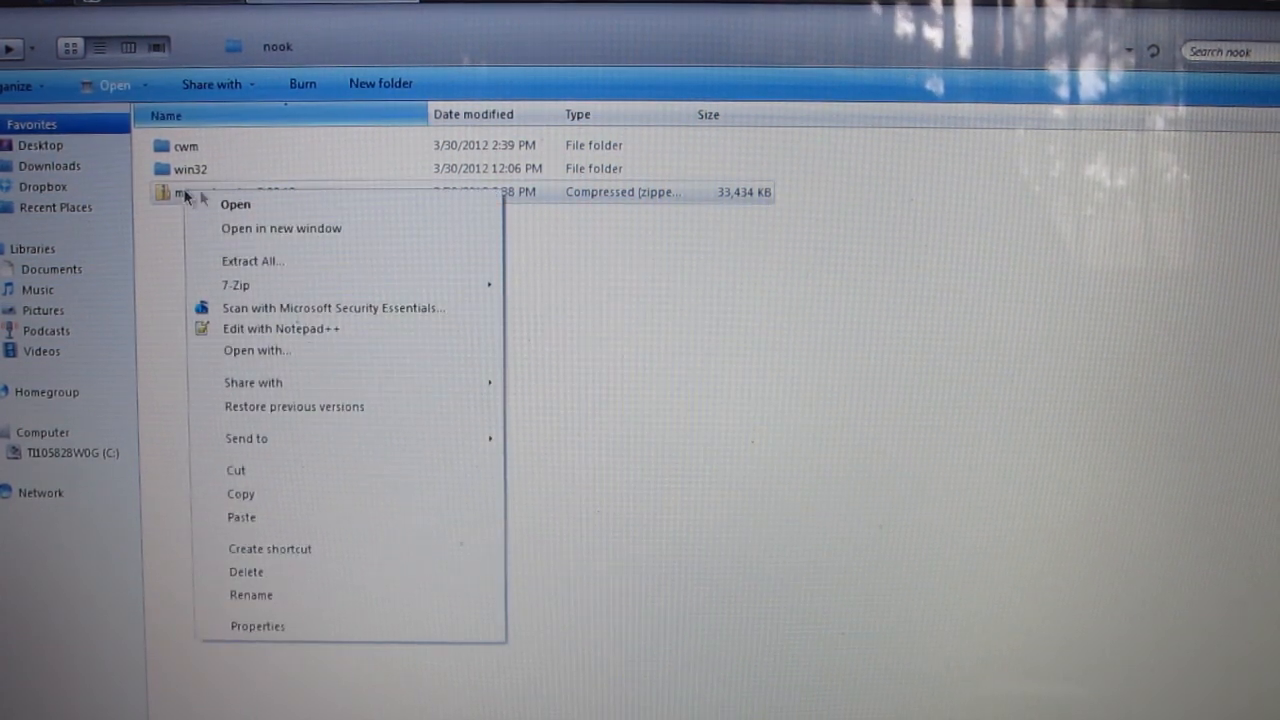
left_click(436, 356)
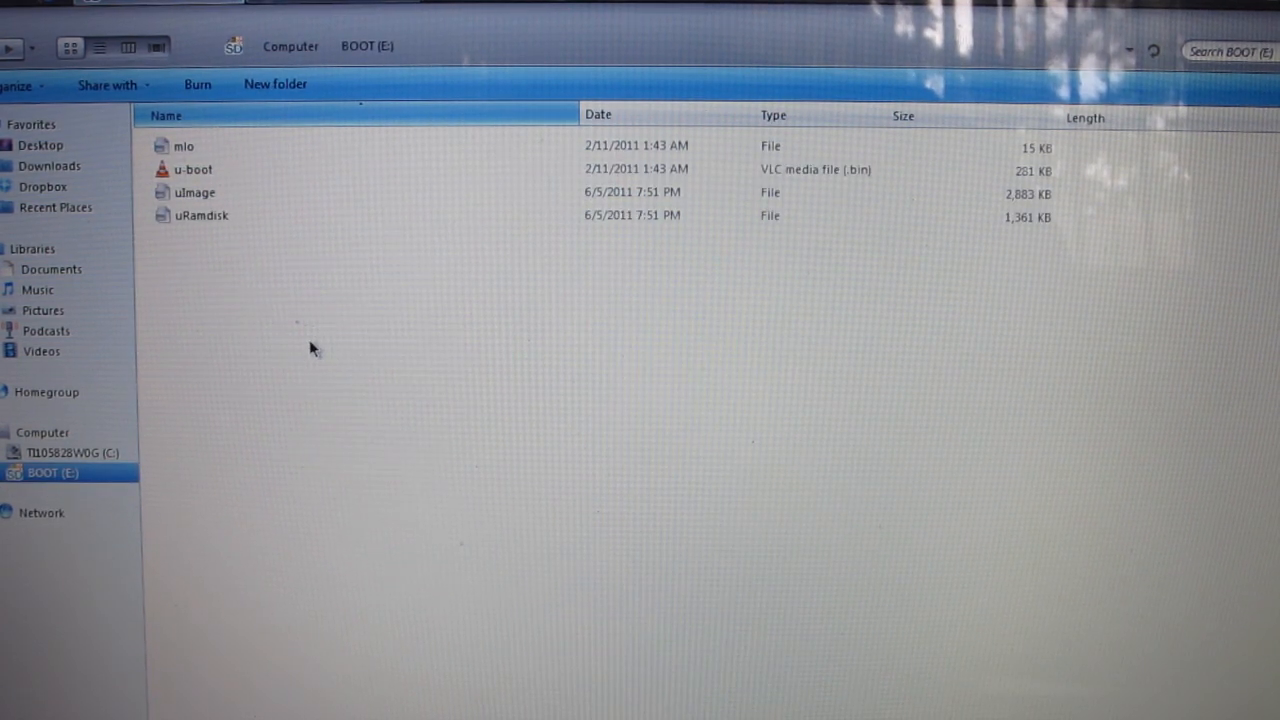
Step: Paste manualnooter-5.02.19 onto BOOT (E:) beside MLO, u-boot, uImage and uRamdisk, then select the files
right_click(312, 348)
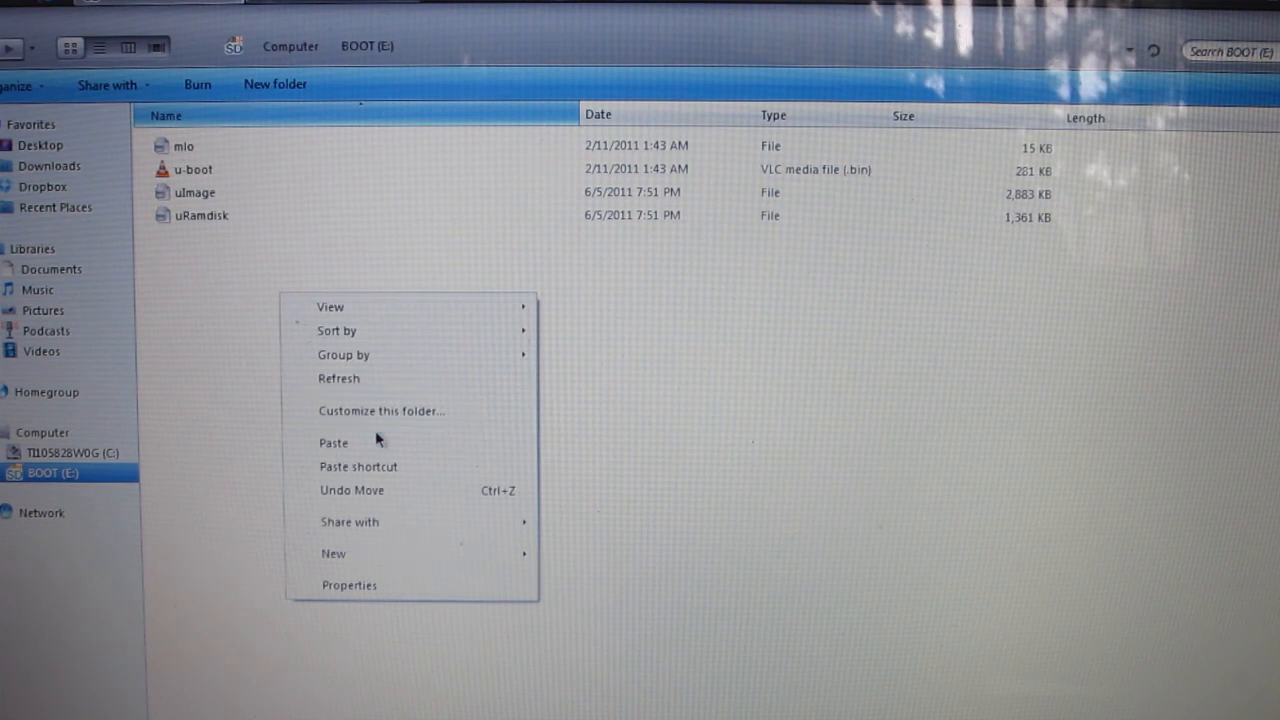
left_click(332, 442)
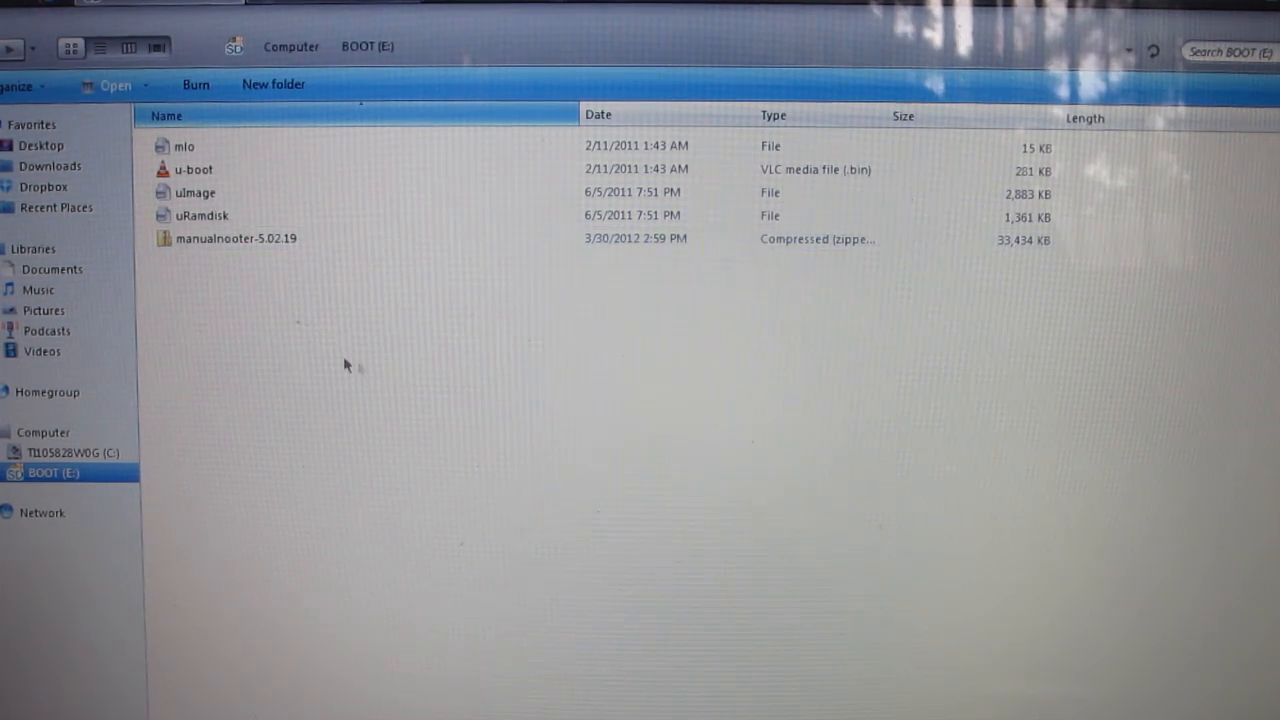
left_click(184, 146)
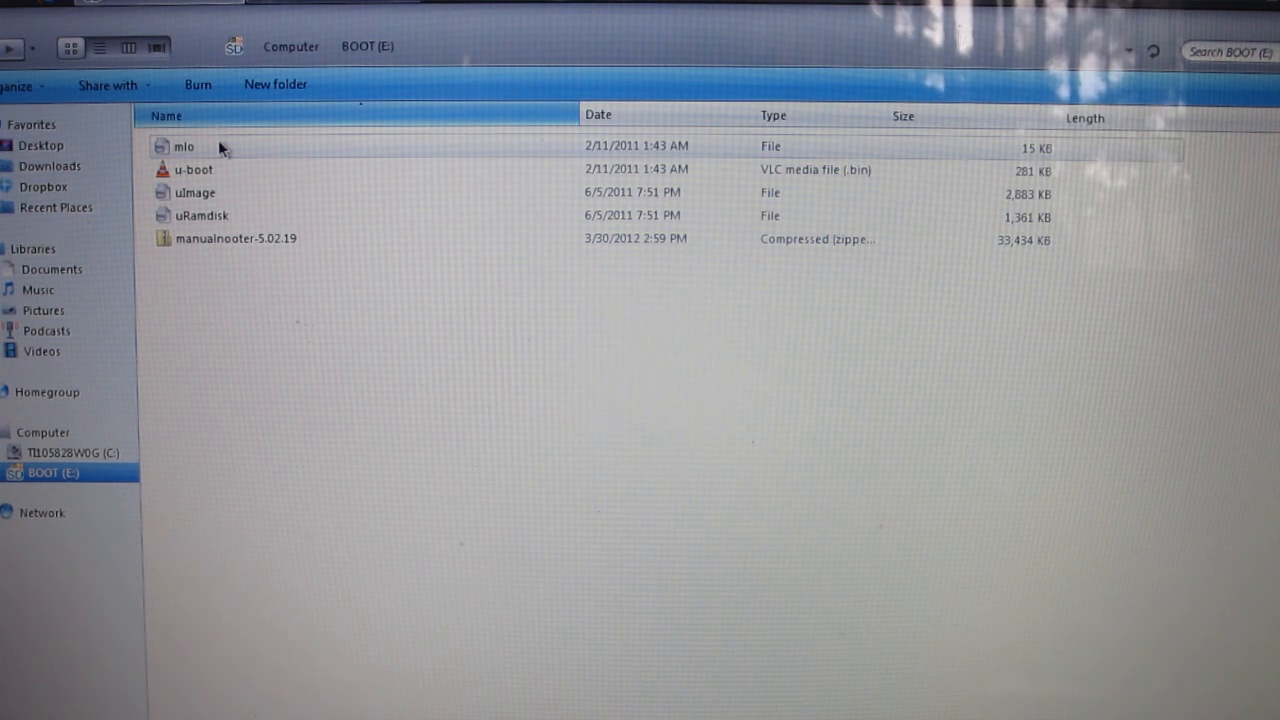
mouse_move(230, 156)
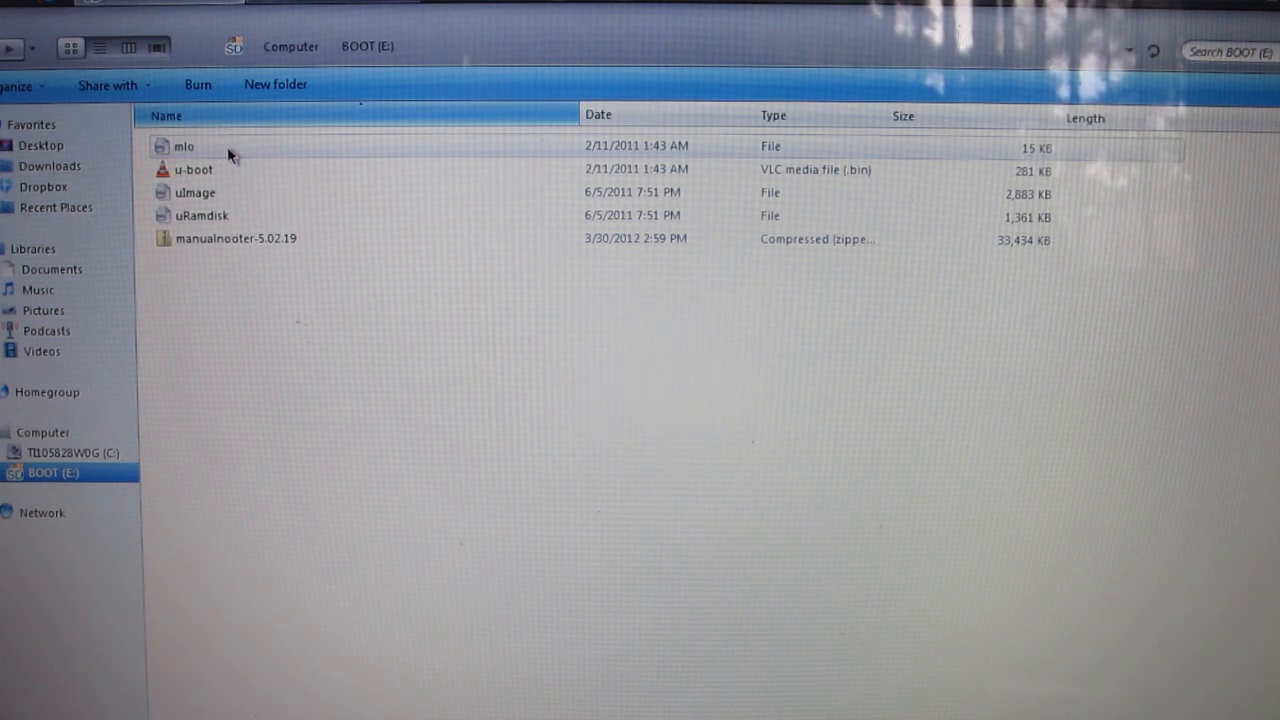
left_click(192, 168)
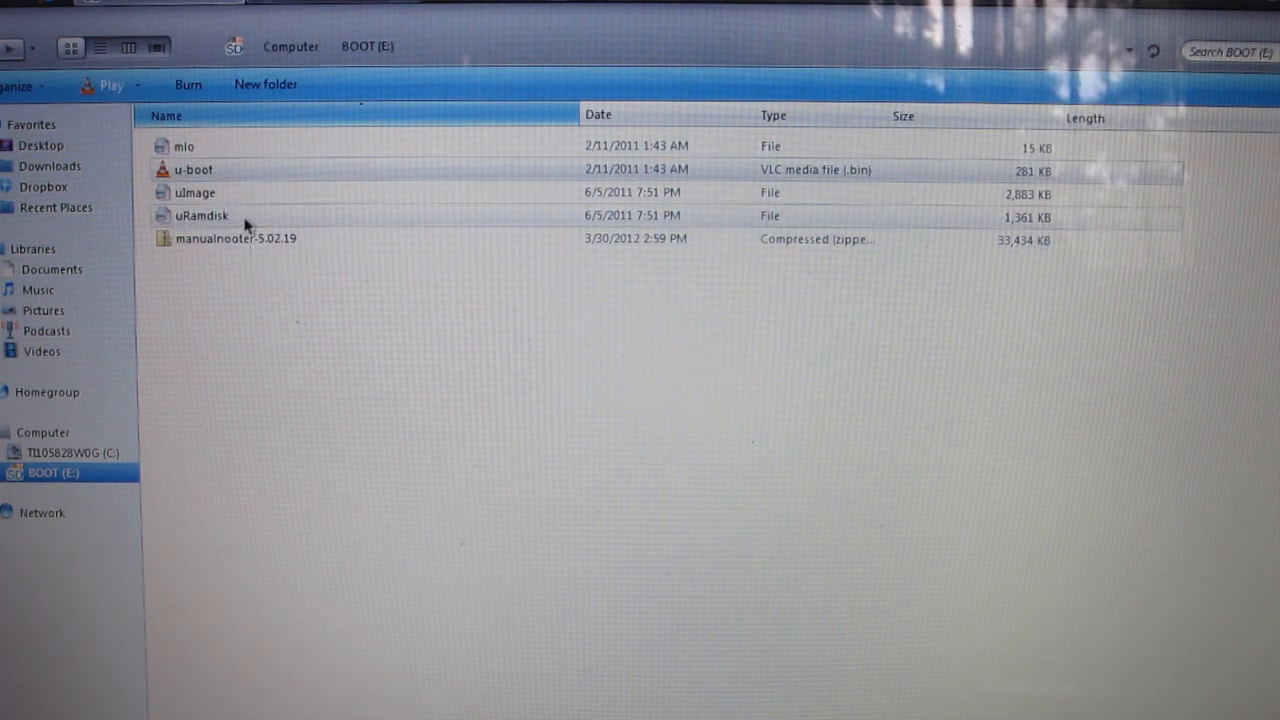
mouse_move(270, 242)
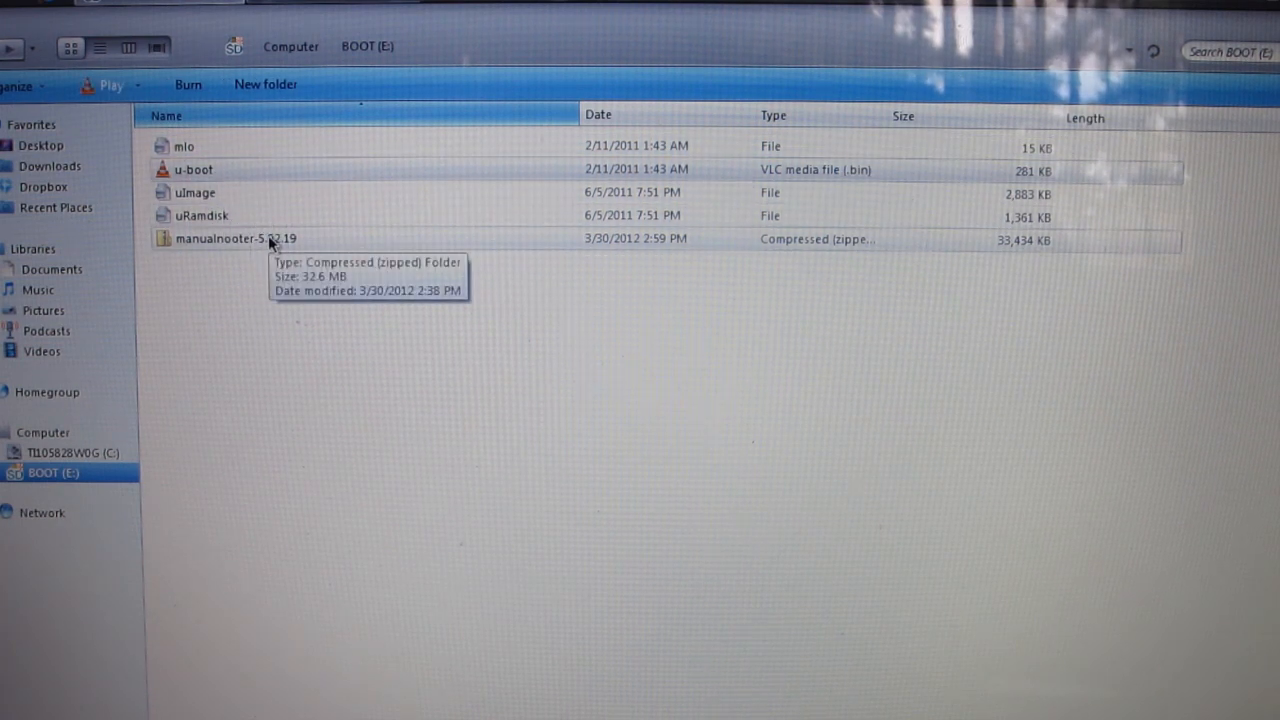